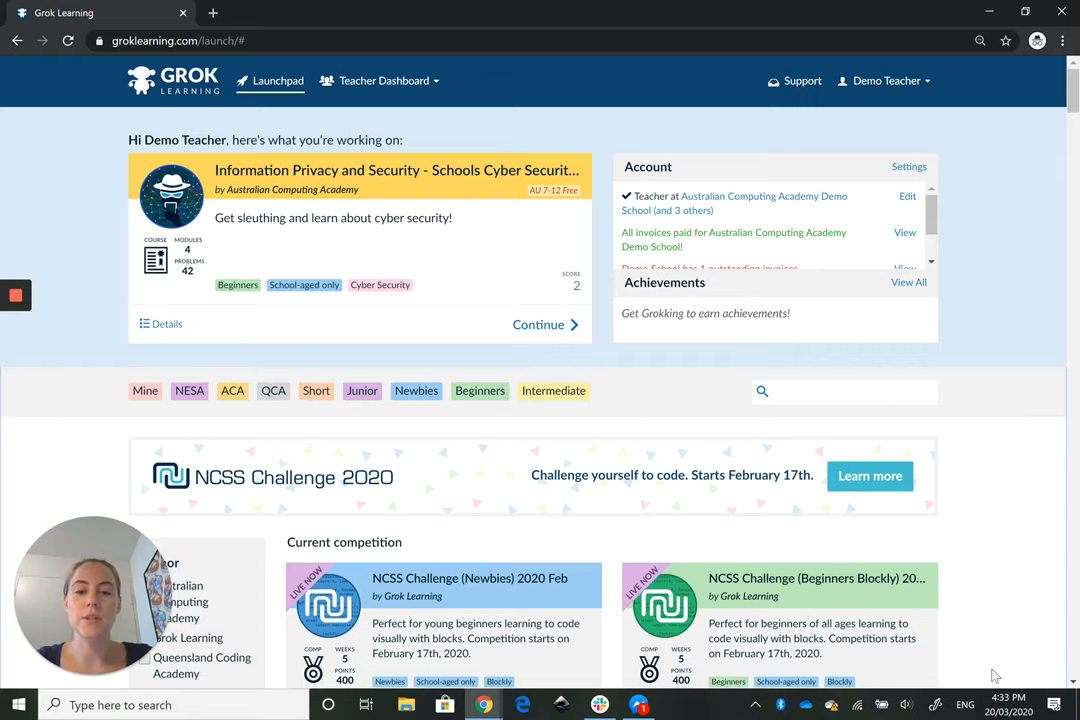
Step: Filter courses by Australian Computing Academy, Blockly editor and BBC micro:bit language
{"action": "scroll", "scroll_direction": "down", "scroll_amount": 3}
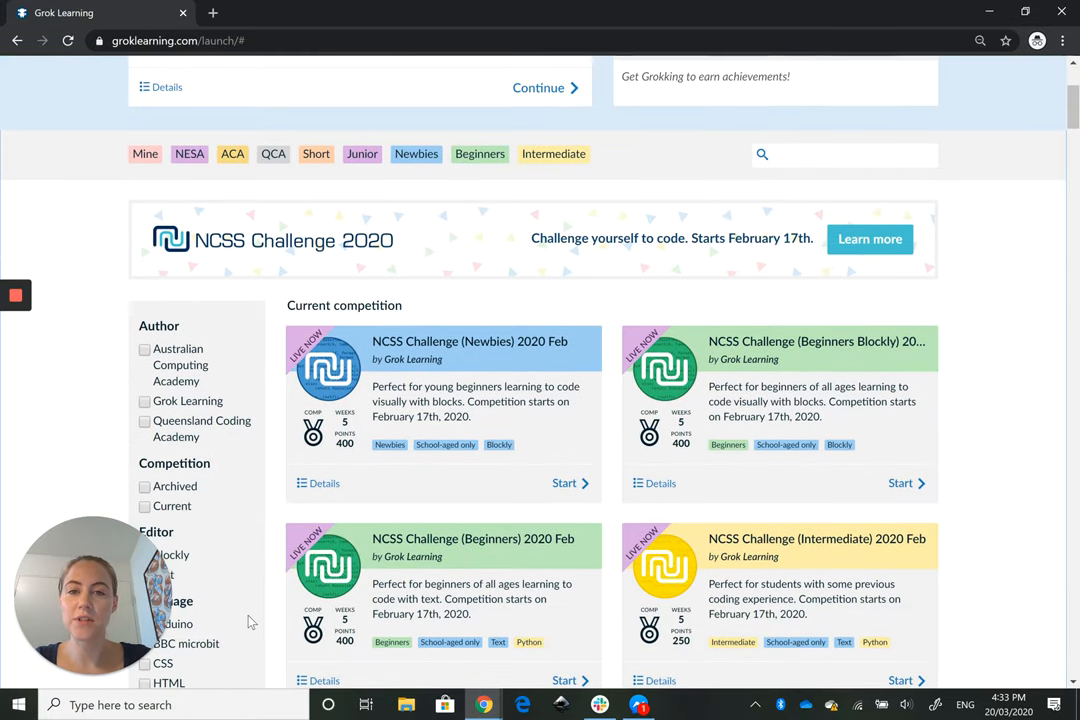
{"action": "left_click", "coordinate": [145, 349]}
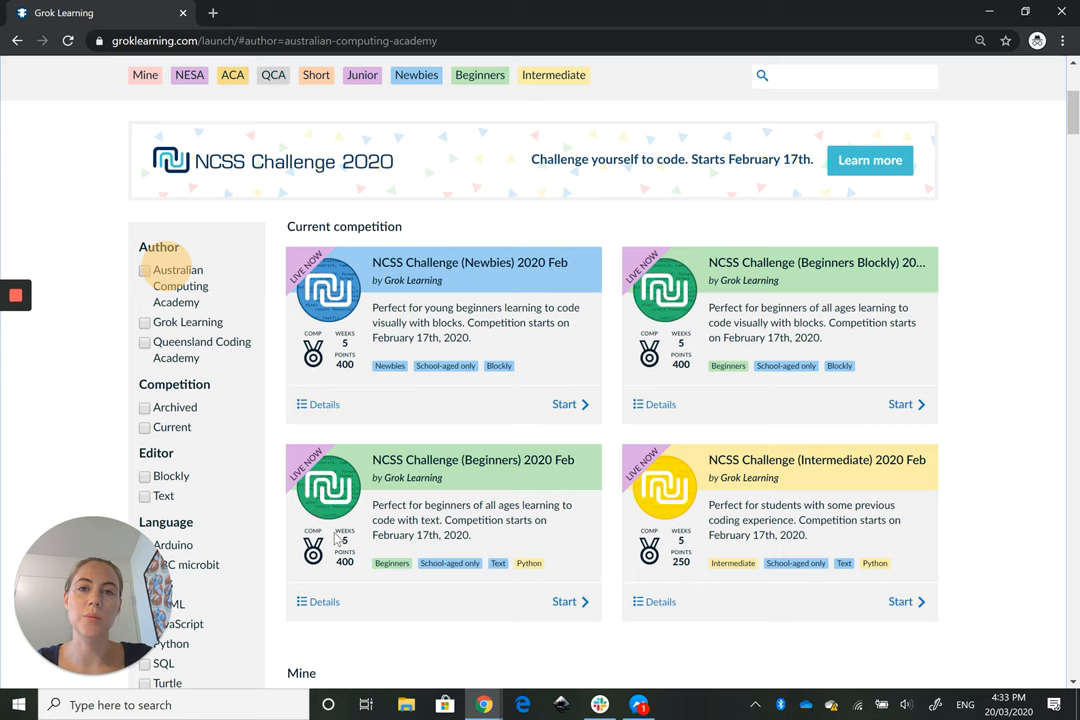
{"action": "left_click", "coordinate": [145, 270]}
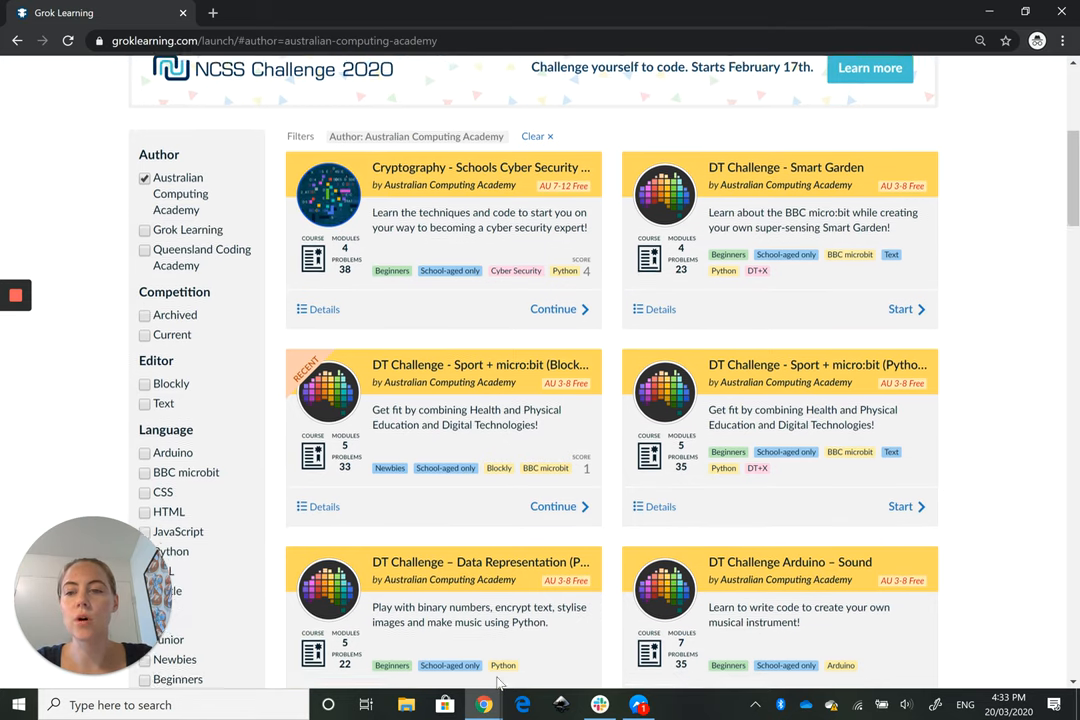
{"action": "scroll", "scroll_direction": "down", "scroll_amount": 3}
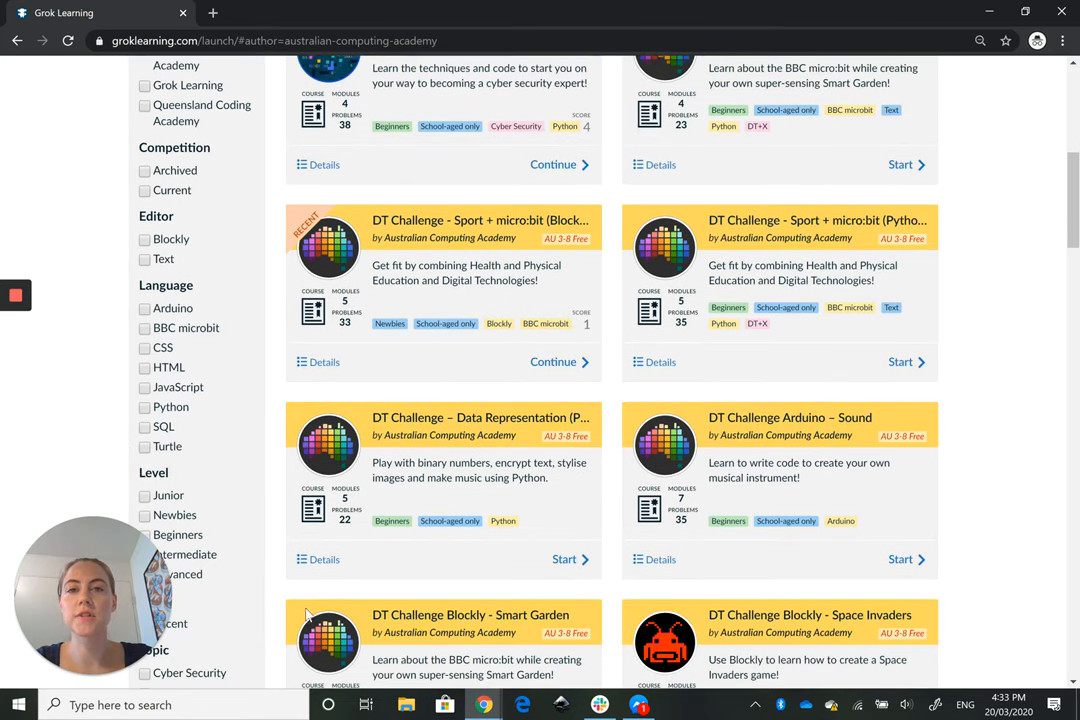
{"action": "mouse_move", "coordinate": [338, 483]}
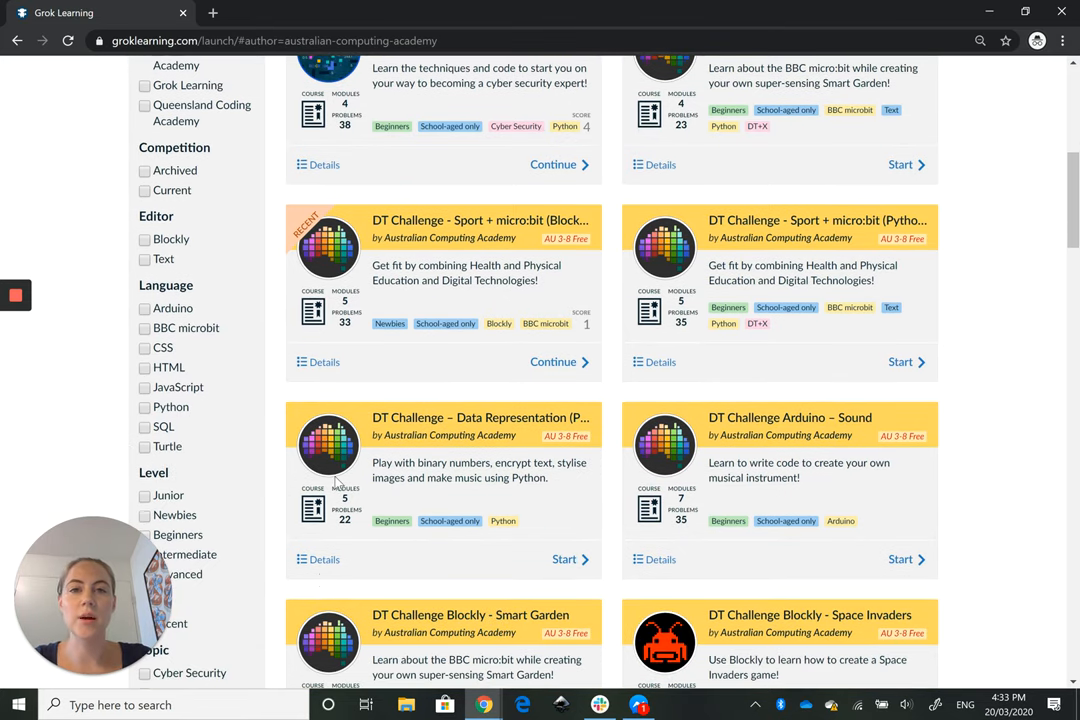
{"action": "left_click", "coordinate": [144, 239]}
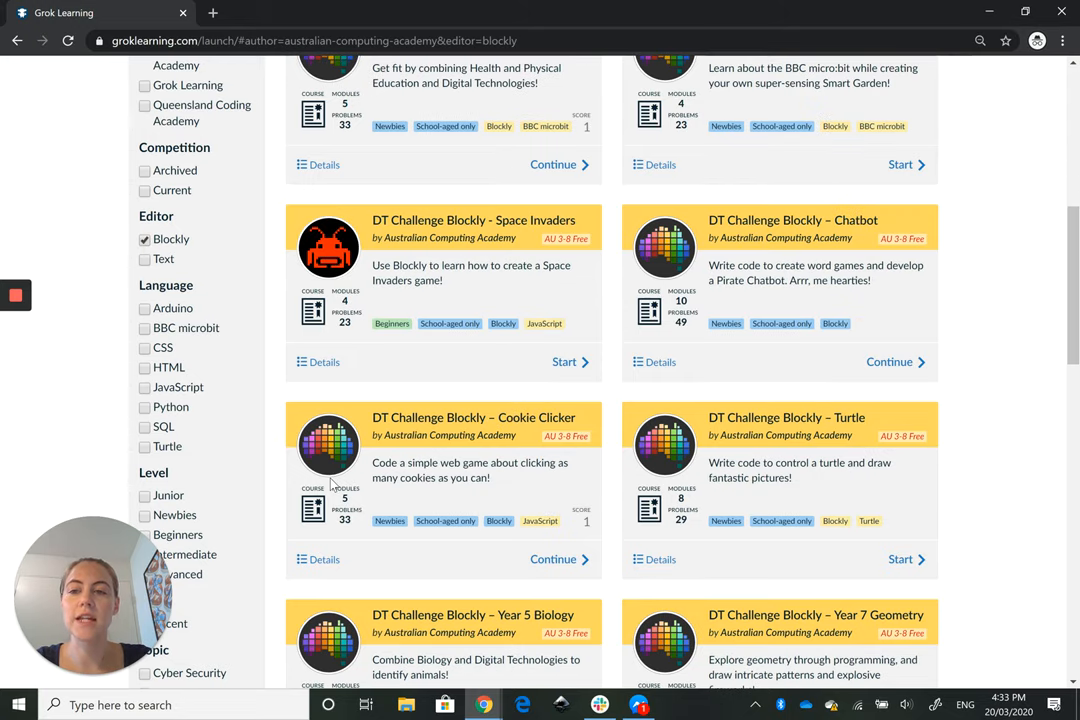
{"action": "scroll", "scroll_direction": "down", "scroll_amount": 3}
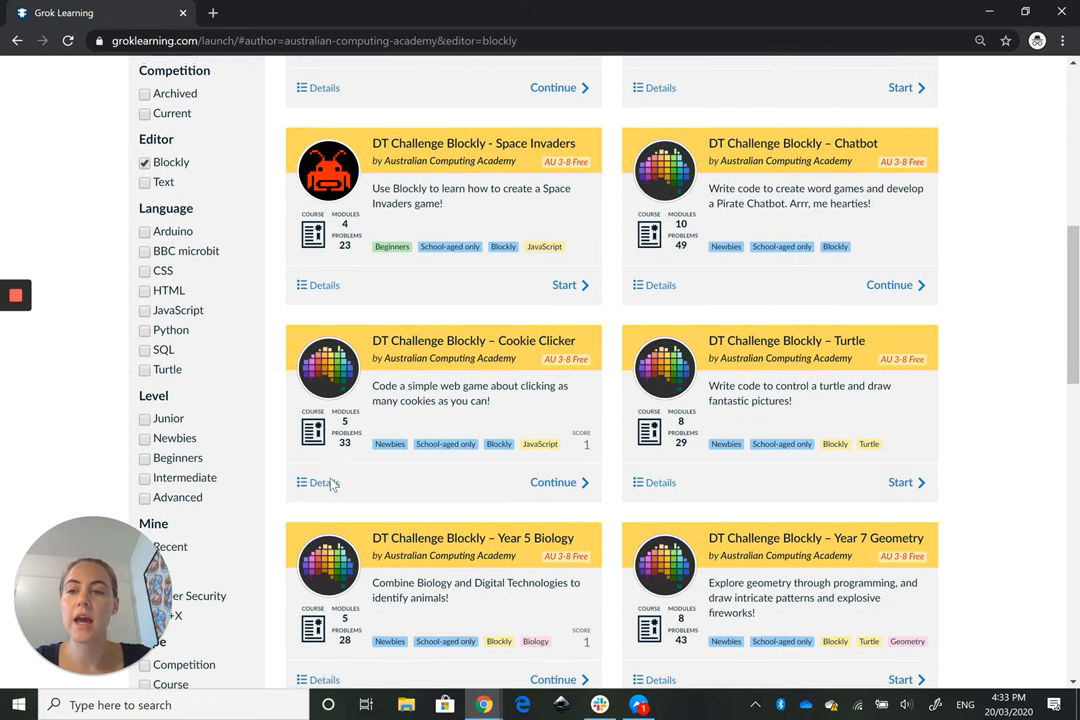
{"action": "left_click", "coordinate": [144, 249]}
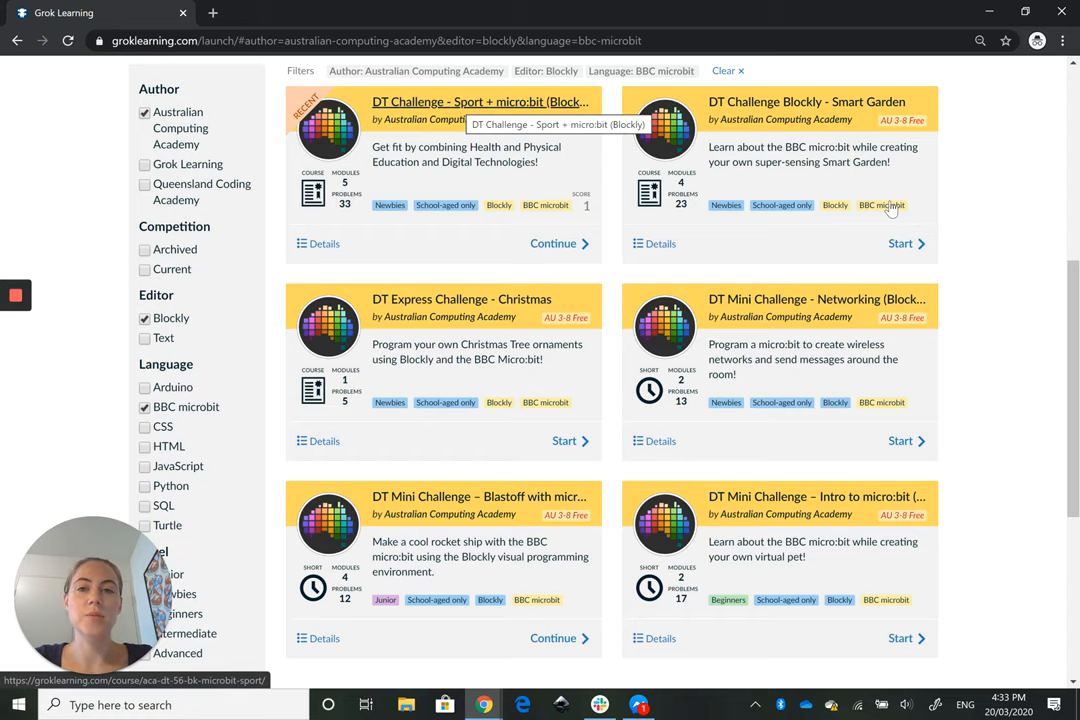
Step: Open DT Challenge - Sport + micro:bit (Blockly) and its Getting started with micro:bit slide
{"action": "left_click", "coordinate": [479, 101]}
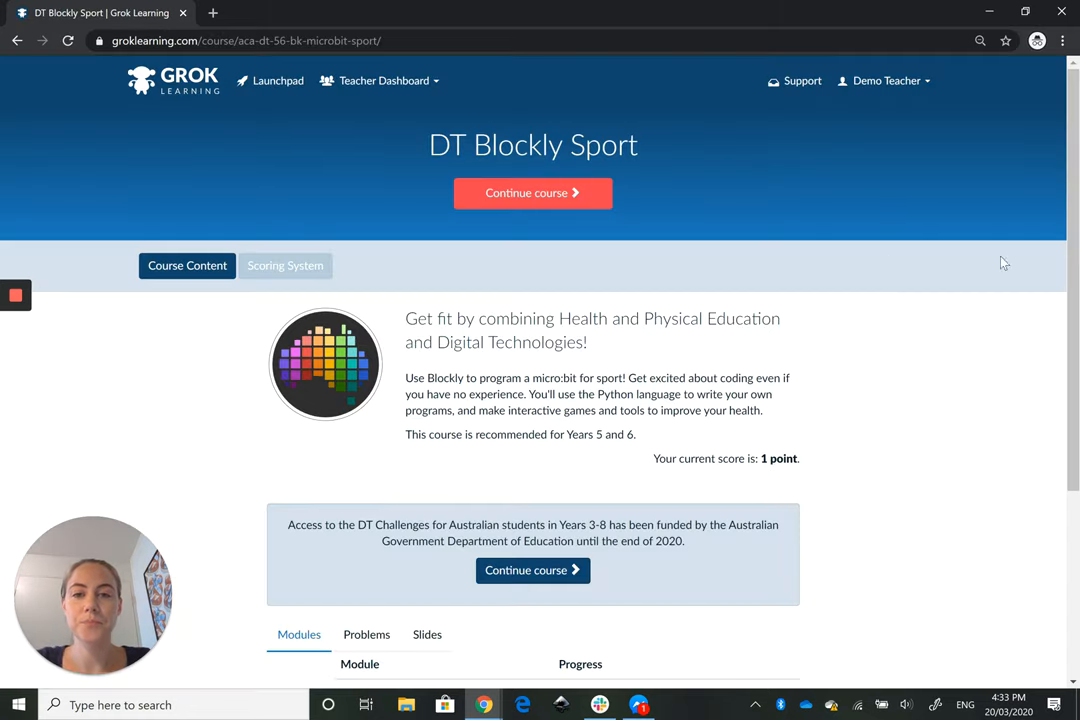
{"action": "scroll", "scroll_direction": "down", "scroll_amount": 3}
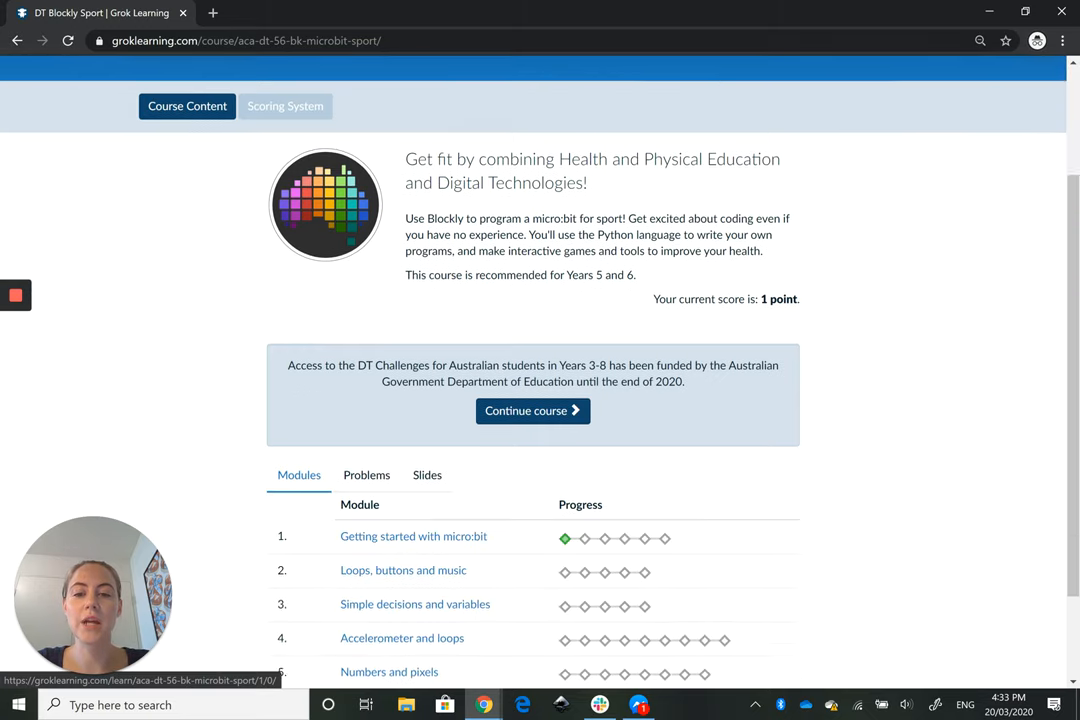
{"action": "scroll", "scroll_direction": "down", "scroll_amount": 3}
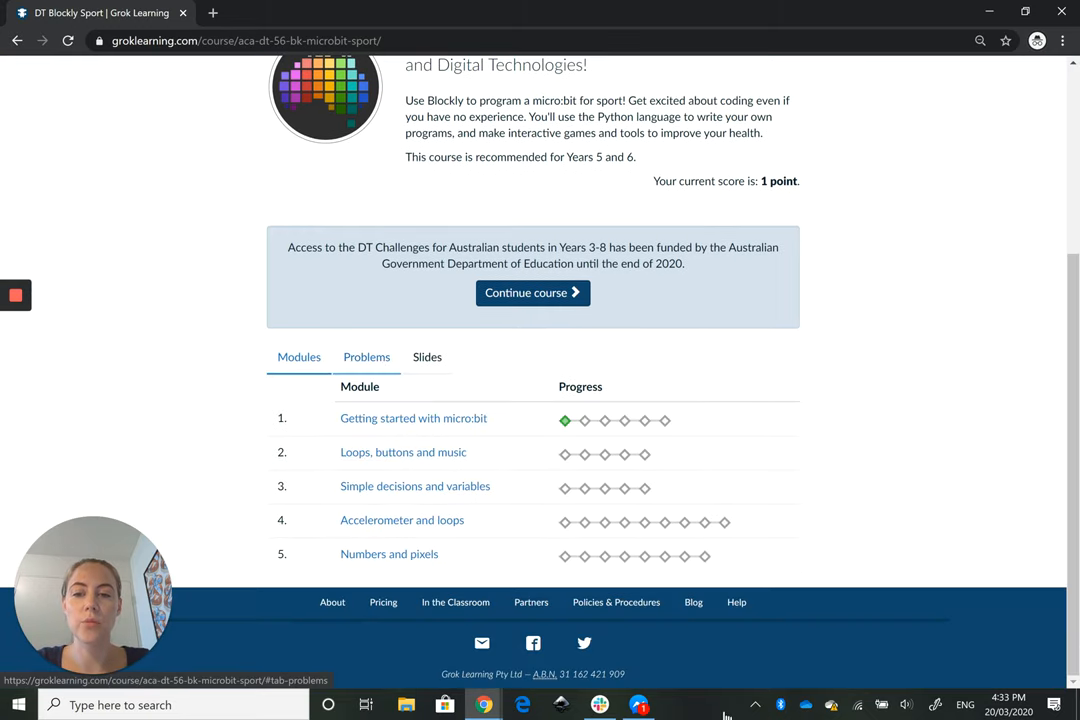
{"action": "left_click", "coordinate": [427, 357]}
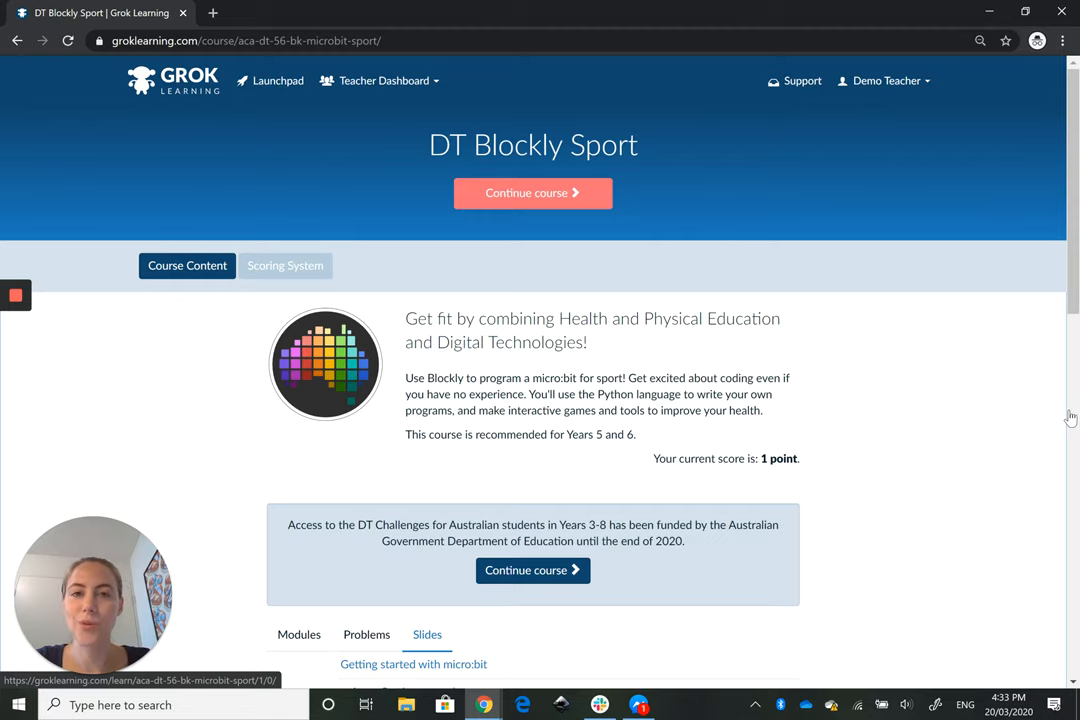
{"action": "left_click", "coordinate": [533, 192]}
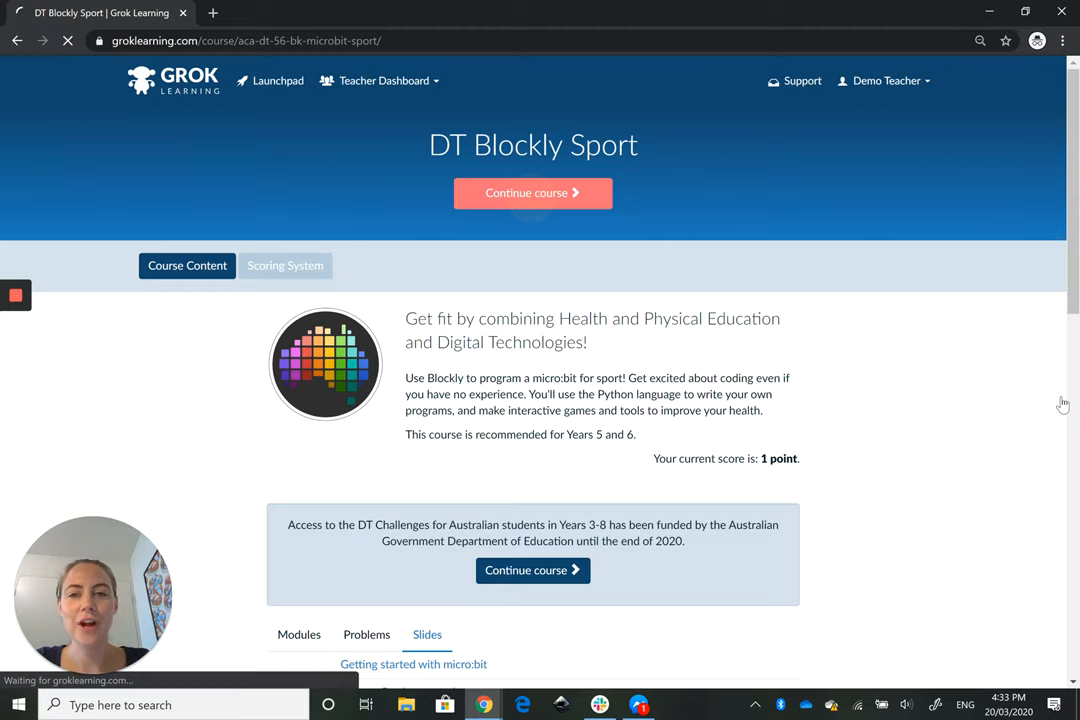
Step: Read through the Welcome slide's teacher's notes
{"action": "left_click", "coordinate": [533, 192]}
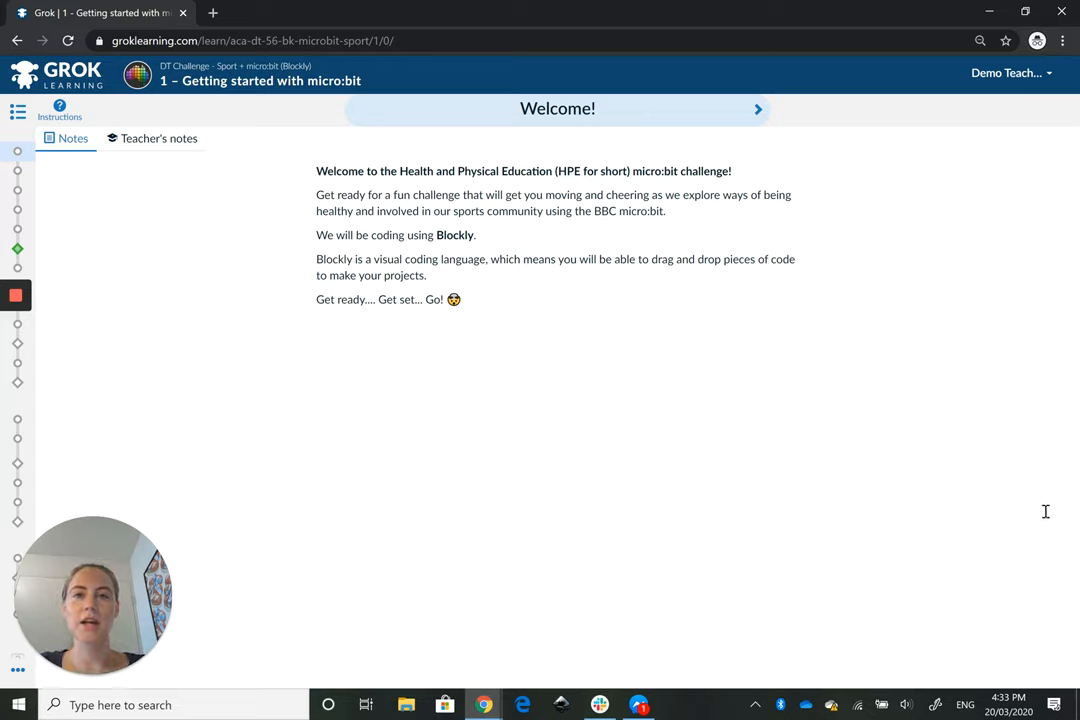
{"action": "mouse_move", "coordinate": [270, 270]}
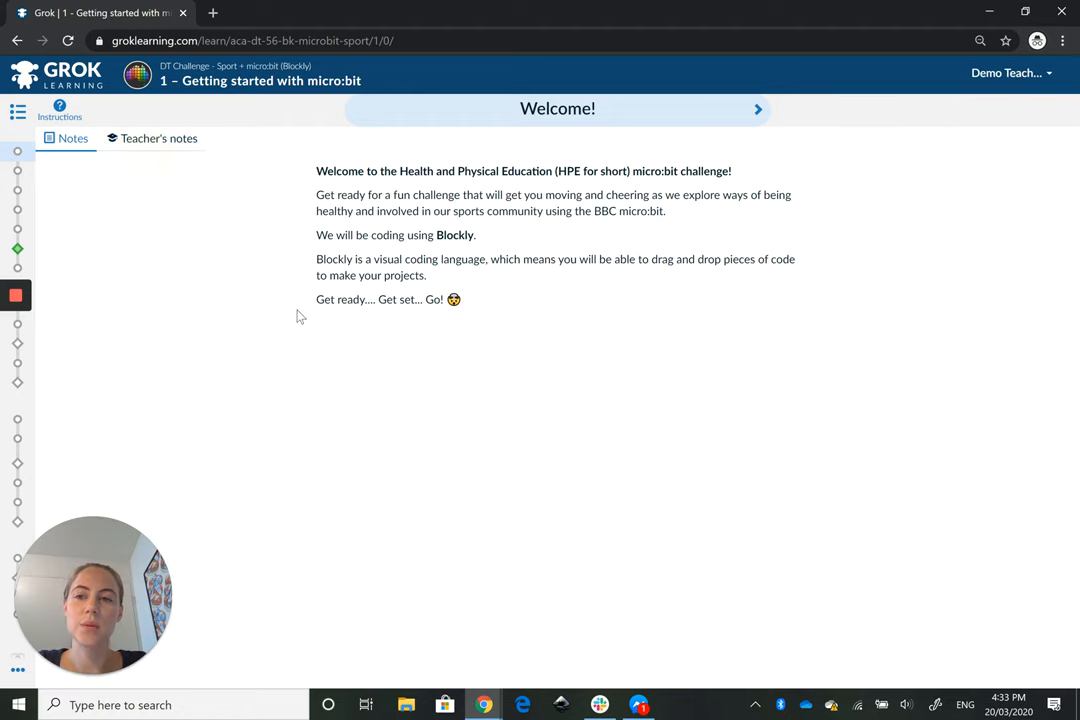
{"action": "left_click", "coordinate": [158, 138]}
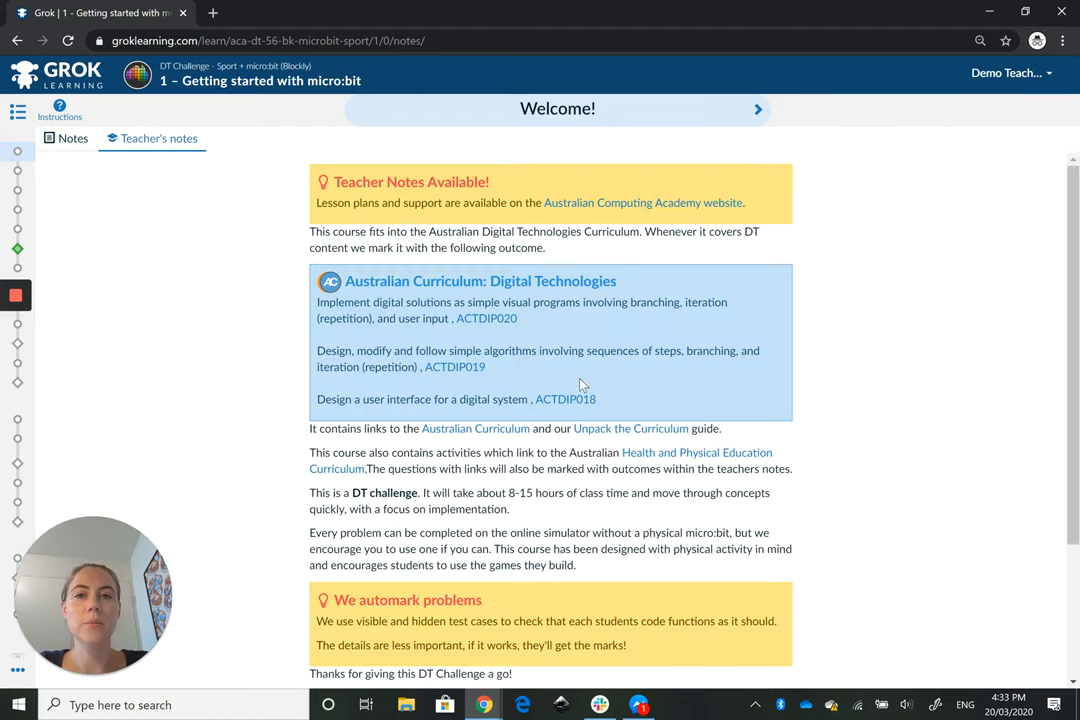
{"action": "scroll", "scroll_direction": "down", "scroll_amount": 3}
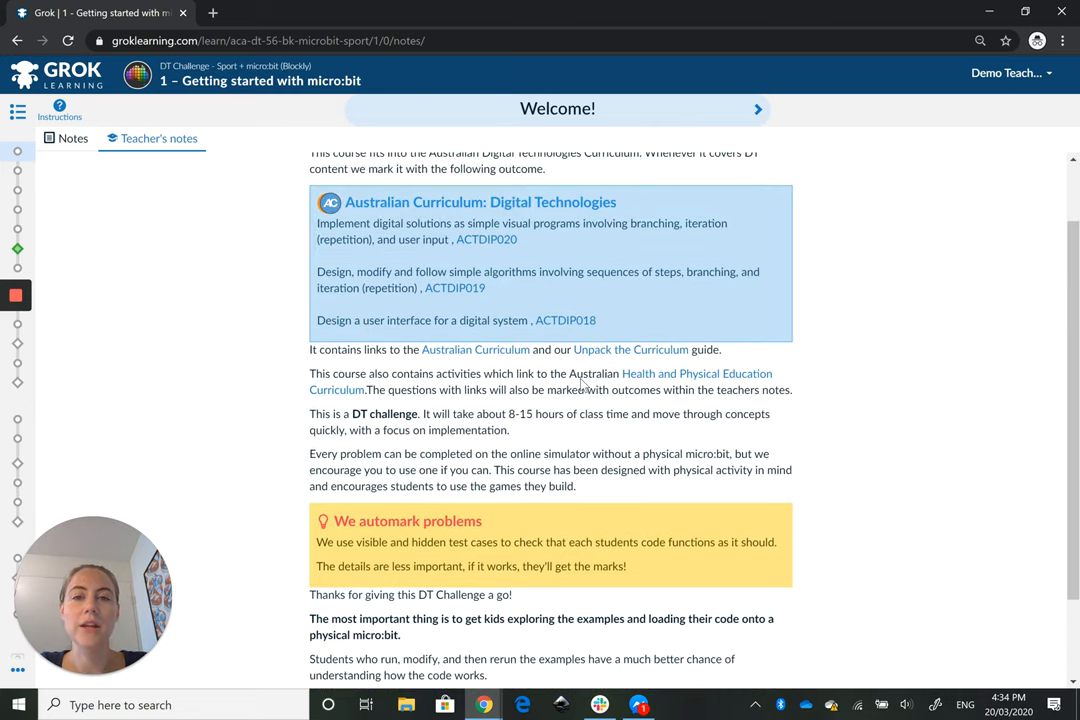
{"action": "scroll", "scroll_direction": "down", "scroll_amount": 3}
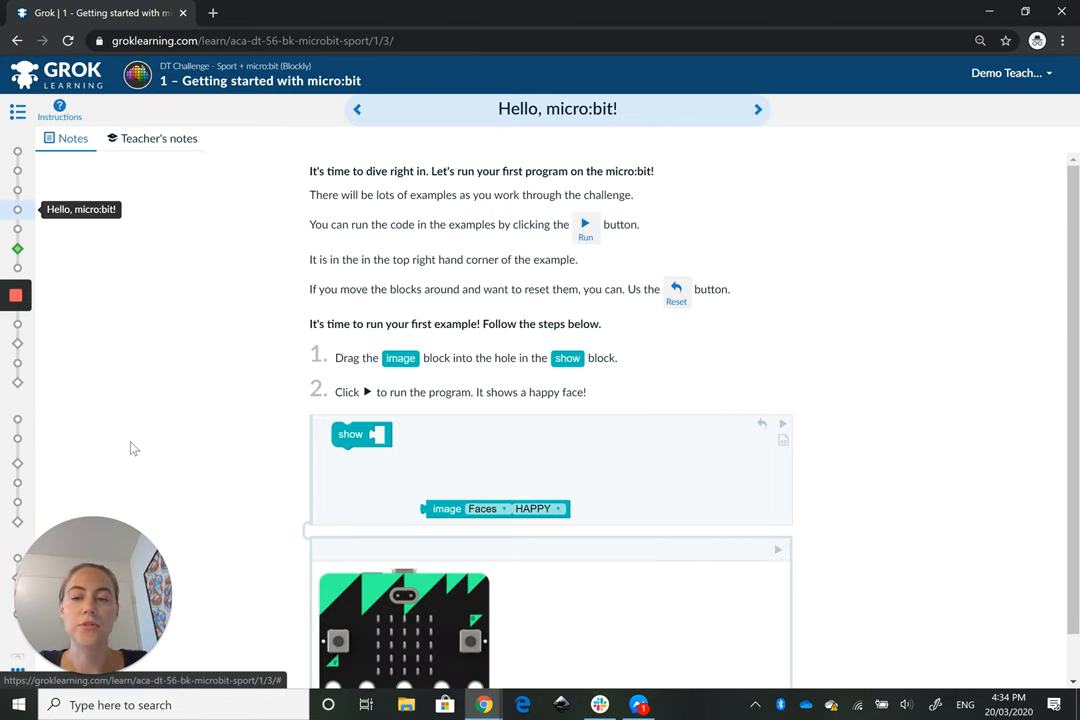
Step: Show the teacher's notes for the Hello, micro:bit! slide
{"action": "left_click", "coordinate": [158, 138]}
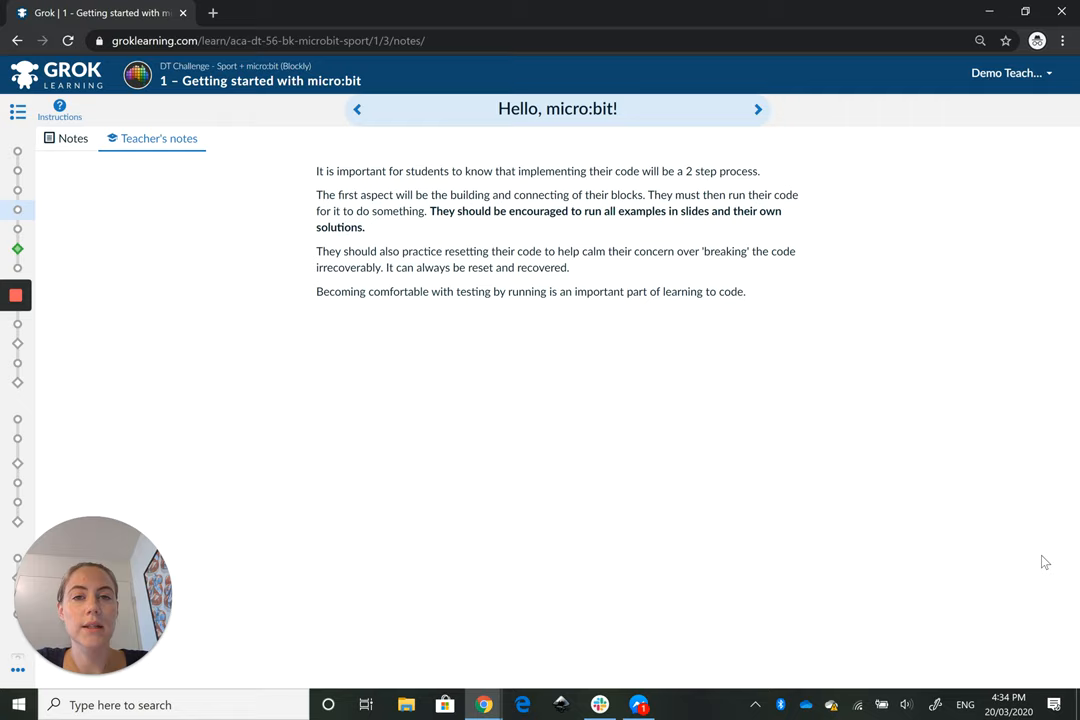
{"action": "mouse_move", "coordinate": [183, 363]}
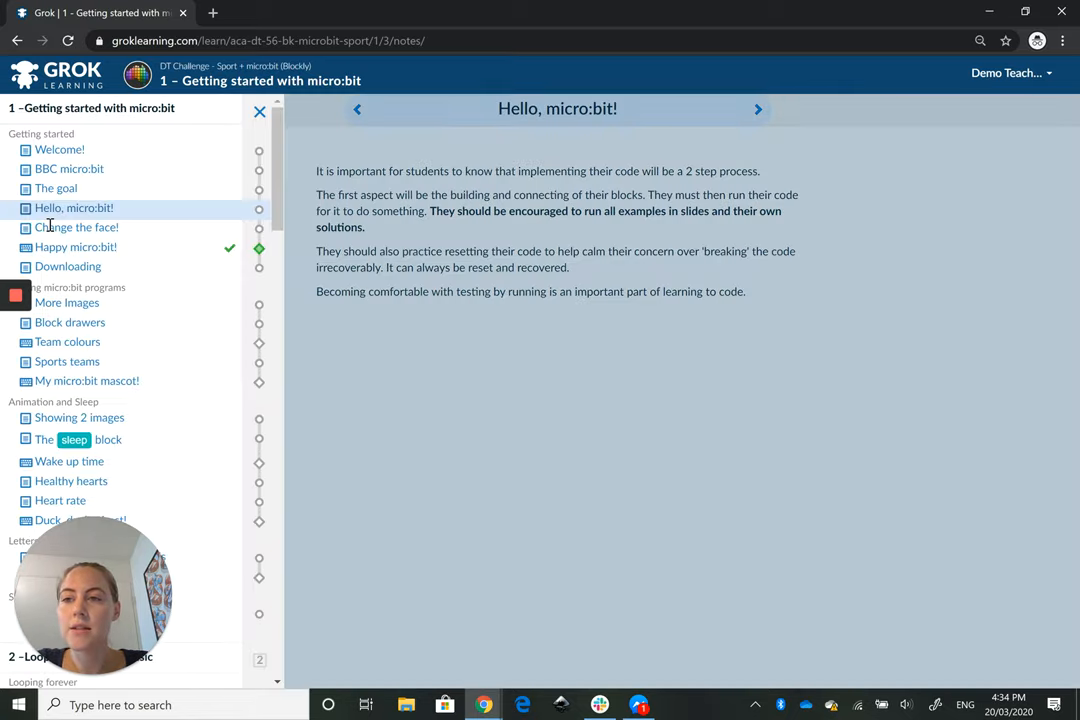
Step: Scroll the lesson outline down to module 2, Loops, buttons and music
{"action": "scroll", "scroll_direction": "down", "scroll_amount": 3}
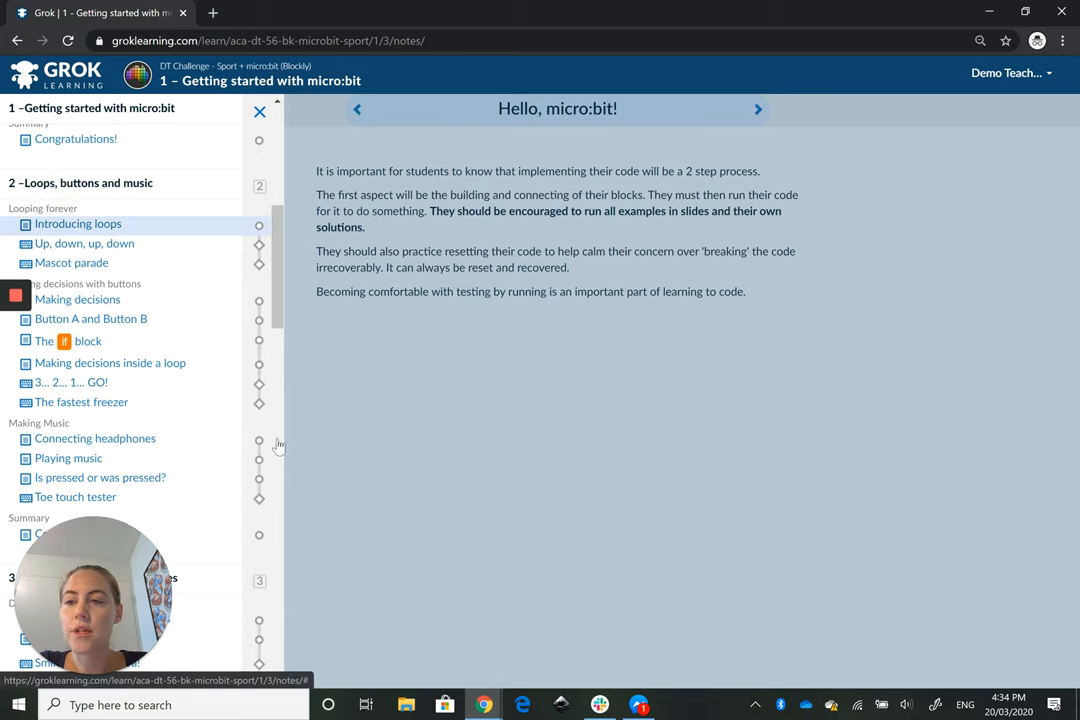
{"action": "mouse_move", "coordinate": [239, 464]}
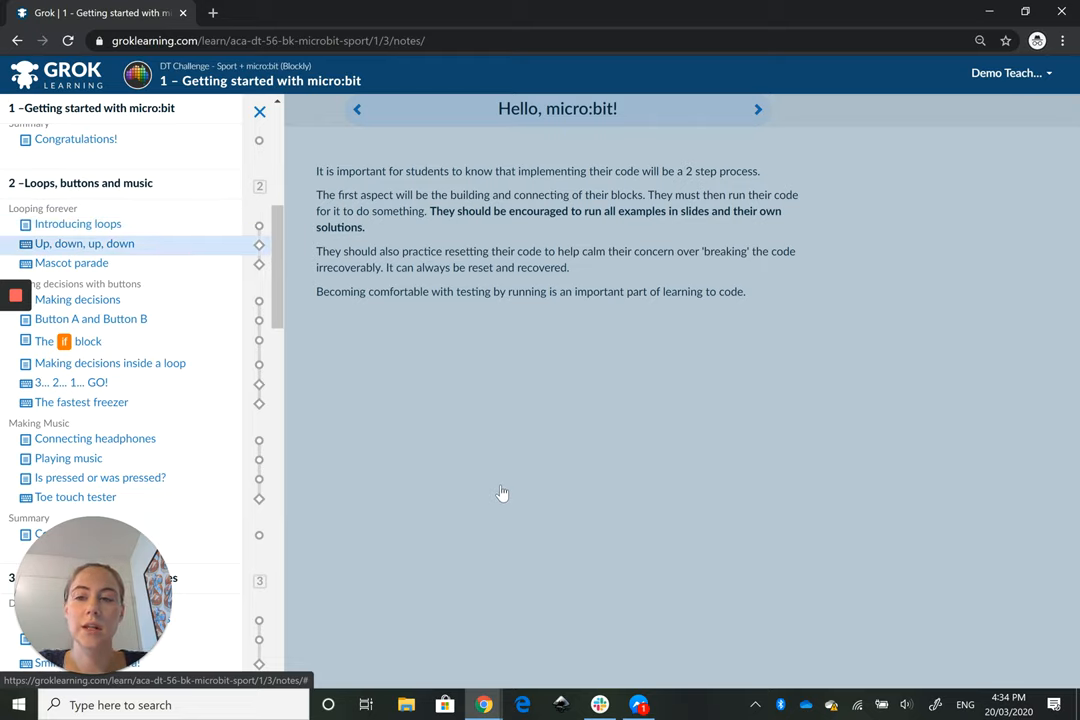
{"action": "mouse_move", "coordinate": [517, 501]}
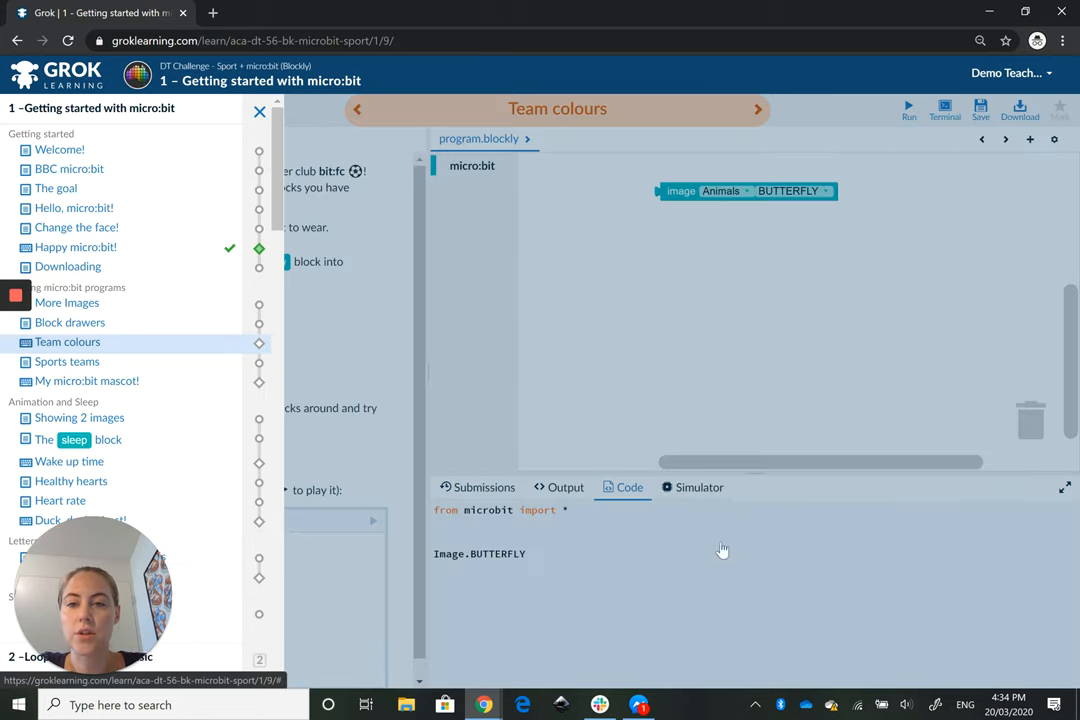
Step: Close the outline, read the Team colours sample solution, then show the simulator
{"action": "left_click", "coordinate": [259, 111]}
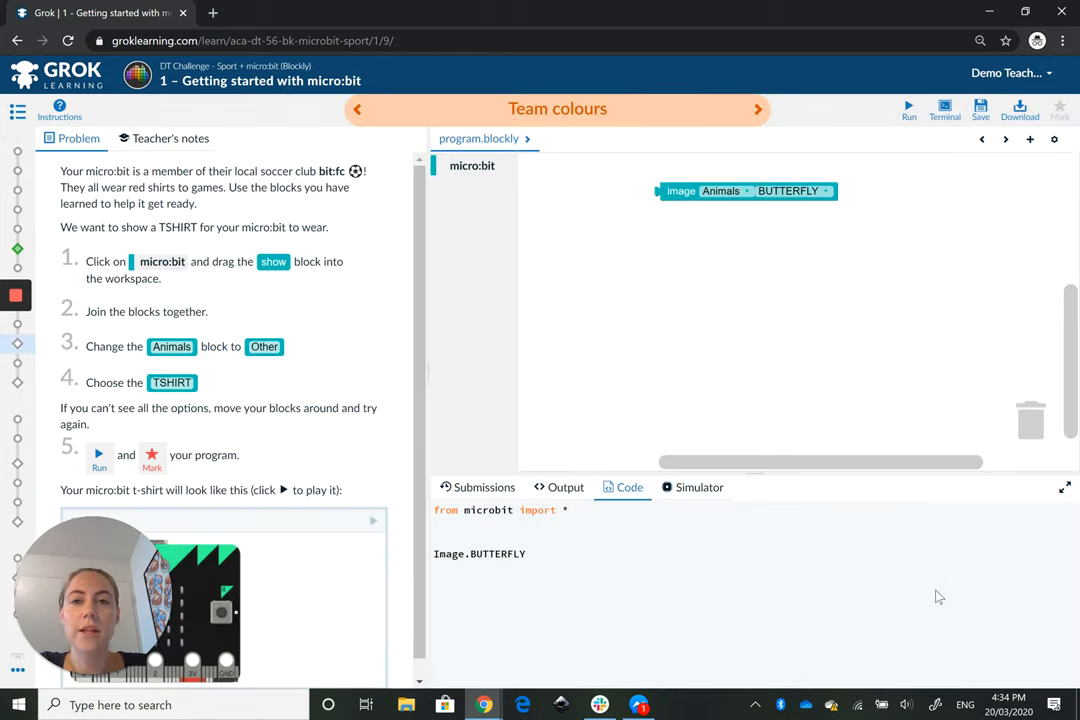
{"action": "mouse_move", "coordinate": [713, 436]}
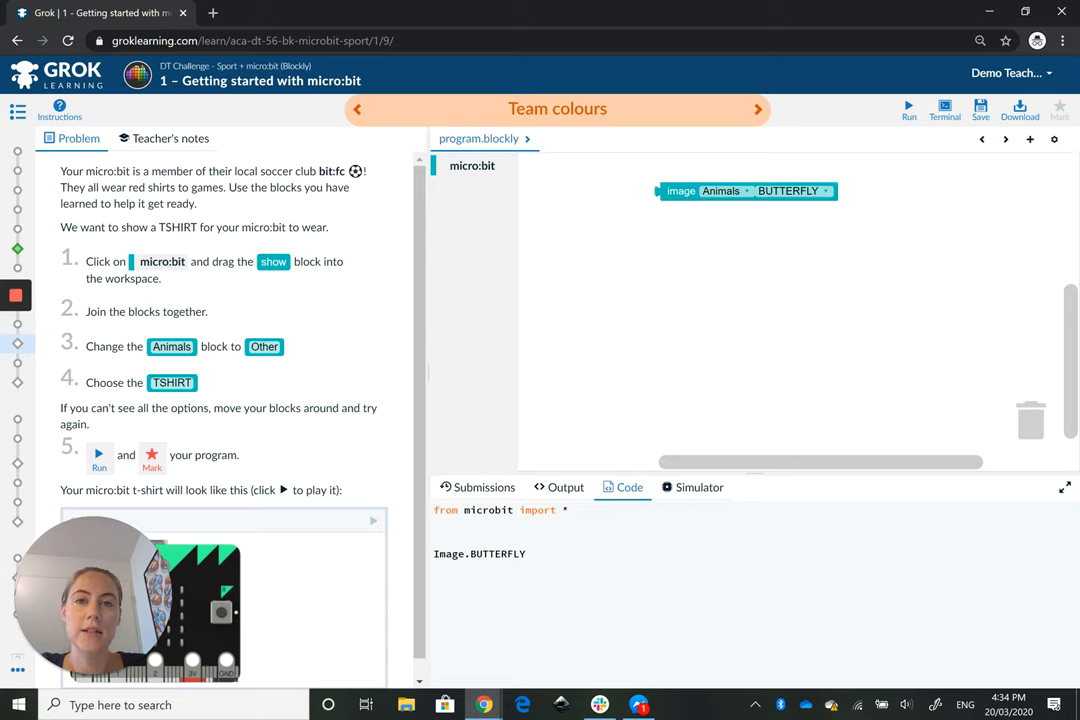
{"action": "left_click", "coordinate": [170, 138]}
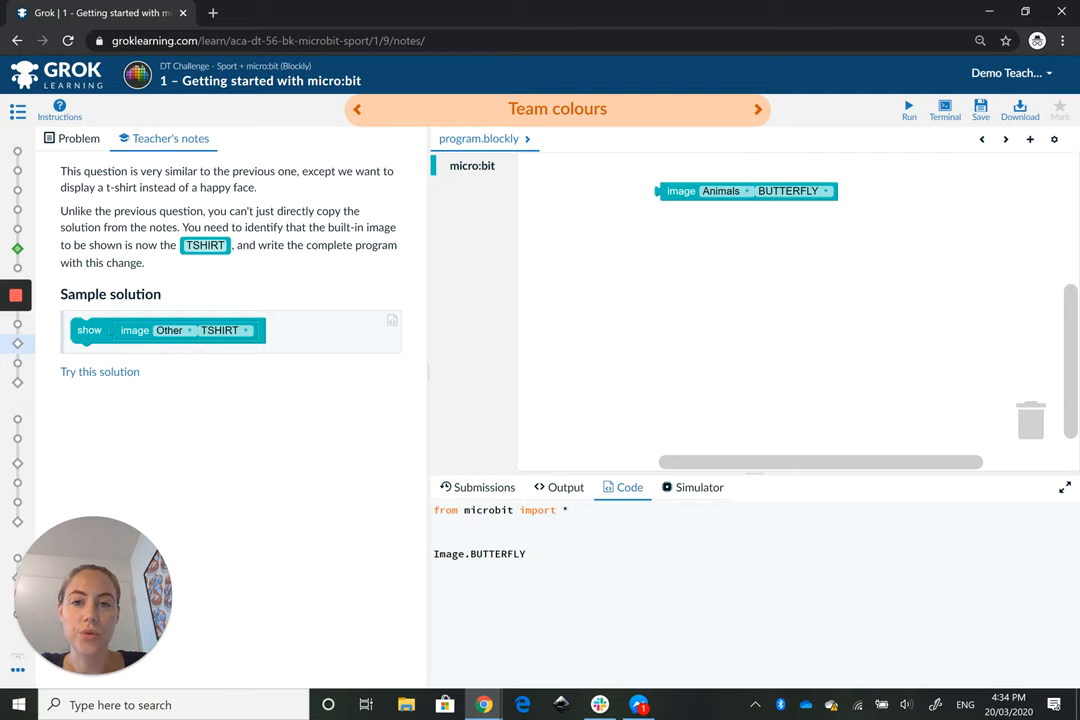
{"action": "left_click", "coordinate": [78, 138]}
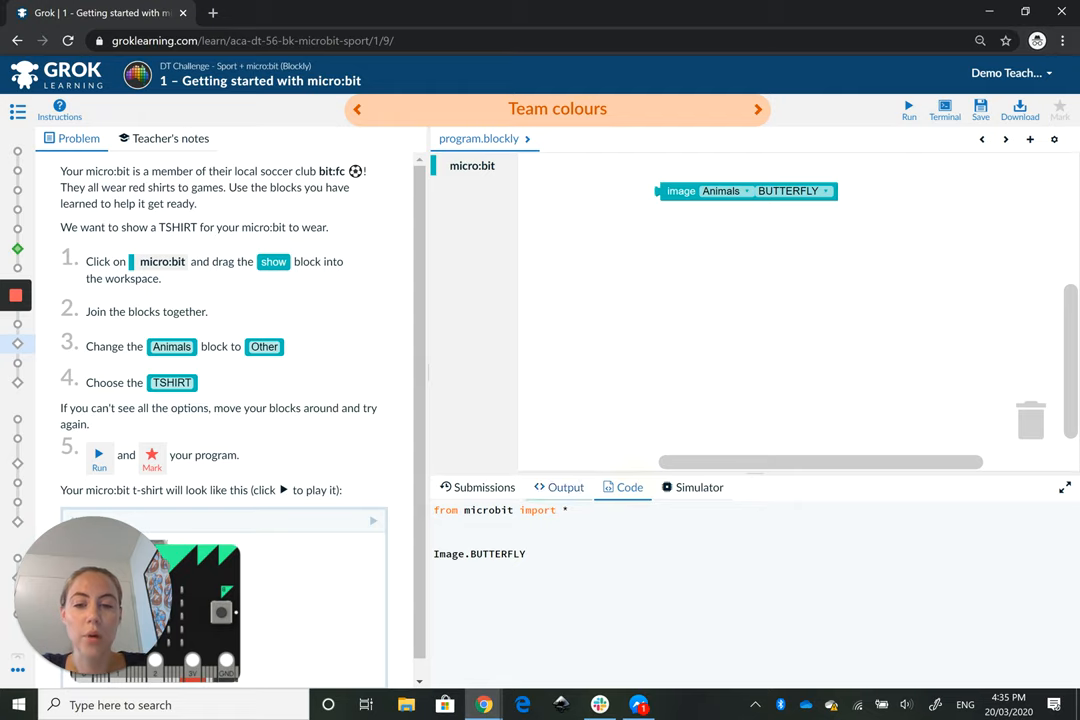
{"action": "left_click", "coordinate": [699, 487]}
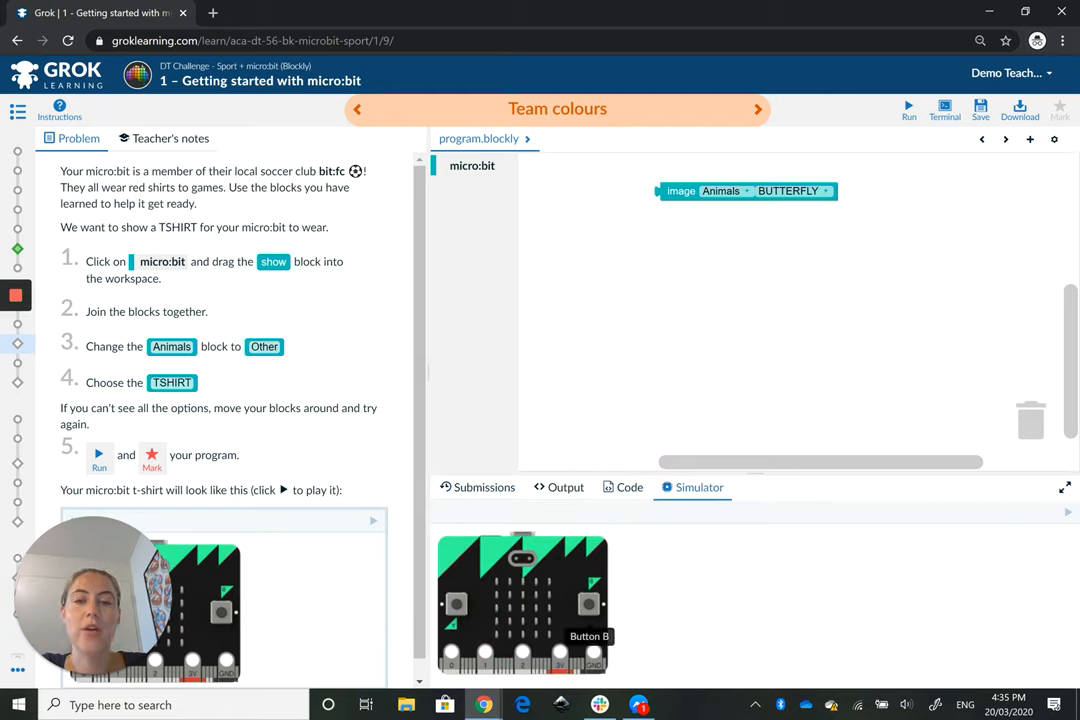
{"action": "mouse_move", "coordinate": [1043, 379]}
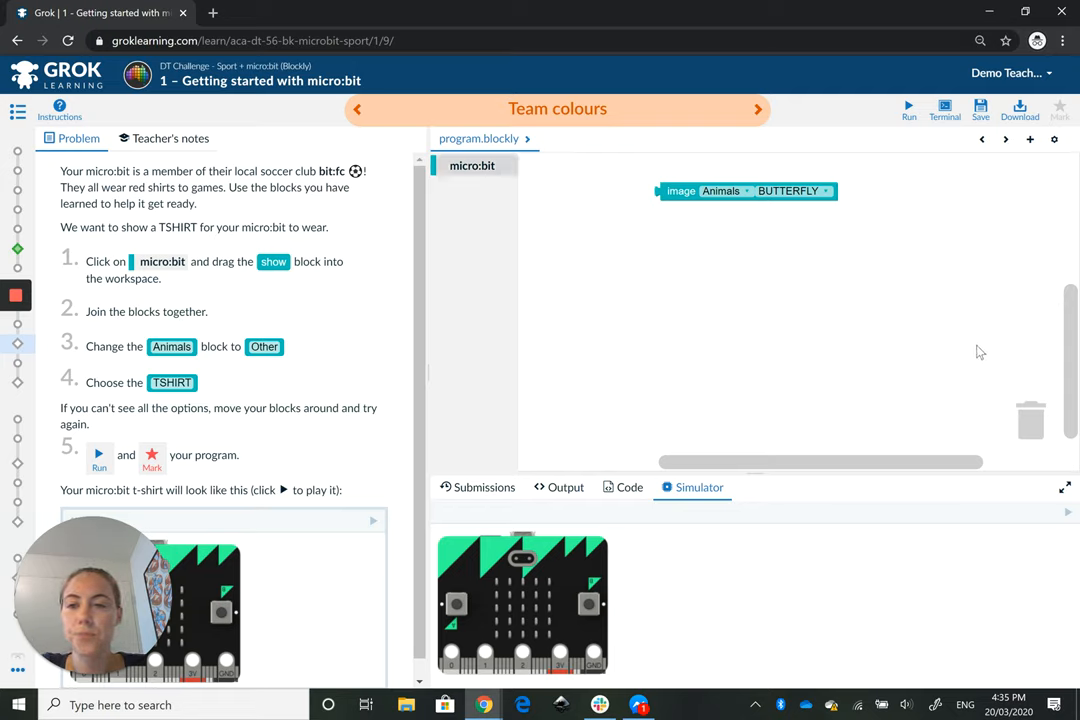
{"action": "mouse_move", "coordinate": [207, 478]}
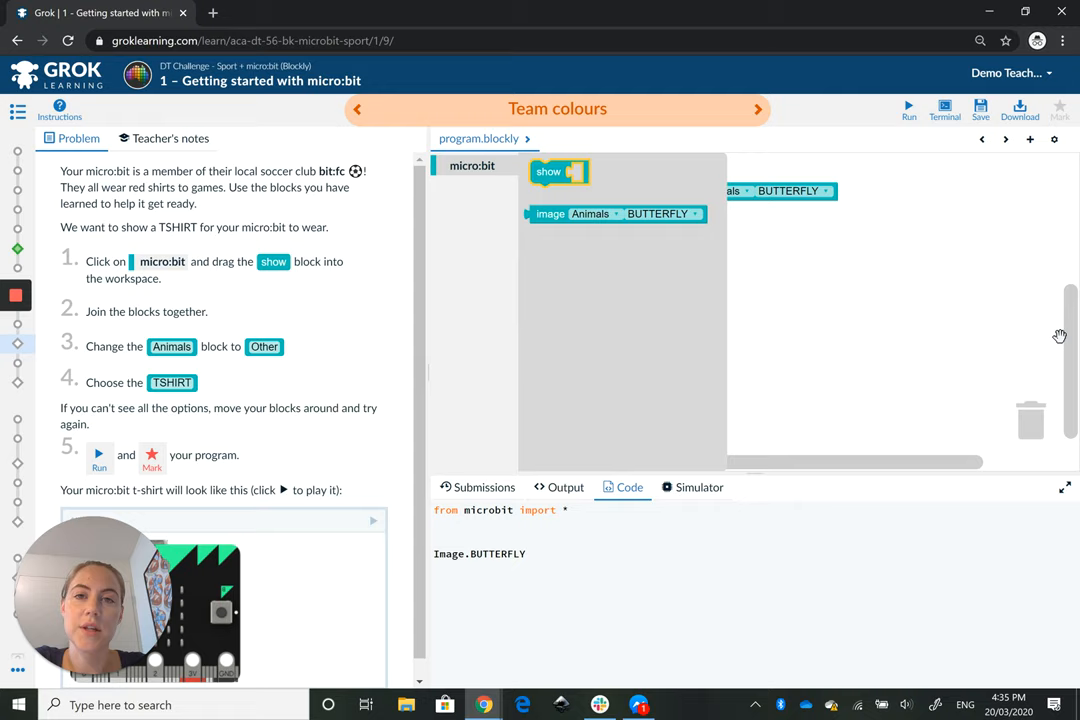
Step: Place a show block in the workspace next to the butterfly image block
{"action": "left_click_drag", "start_coordinate": [558, 171], "coordinate": [598, 216]}
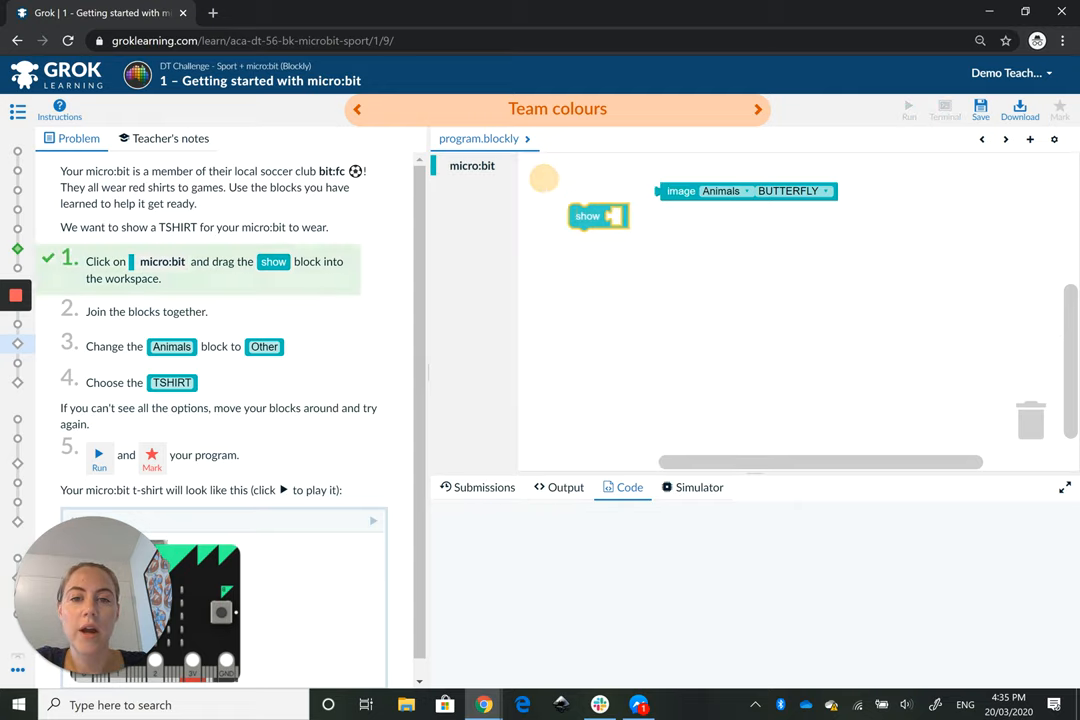
{"action": "left_click_drag", "start_coordinate": [598, 216], "coordinate": [605, 203]}
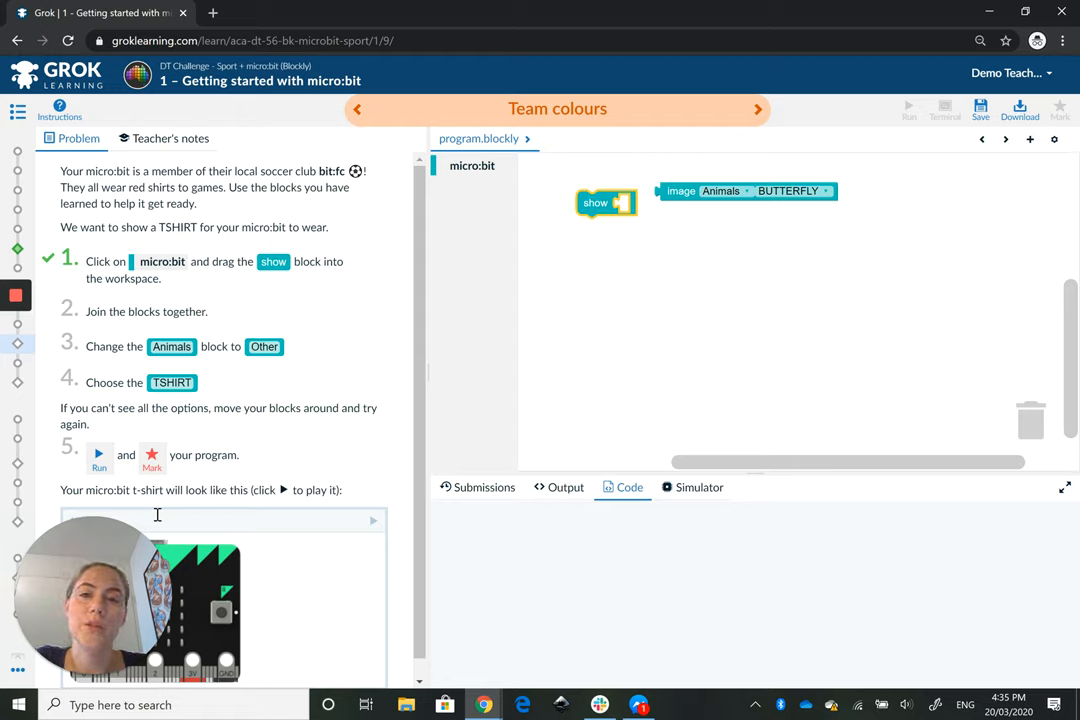
{"action": "mouse_move", "coordinate": [295, 584]}
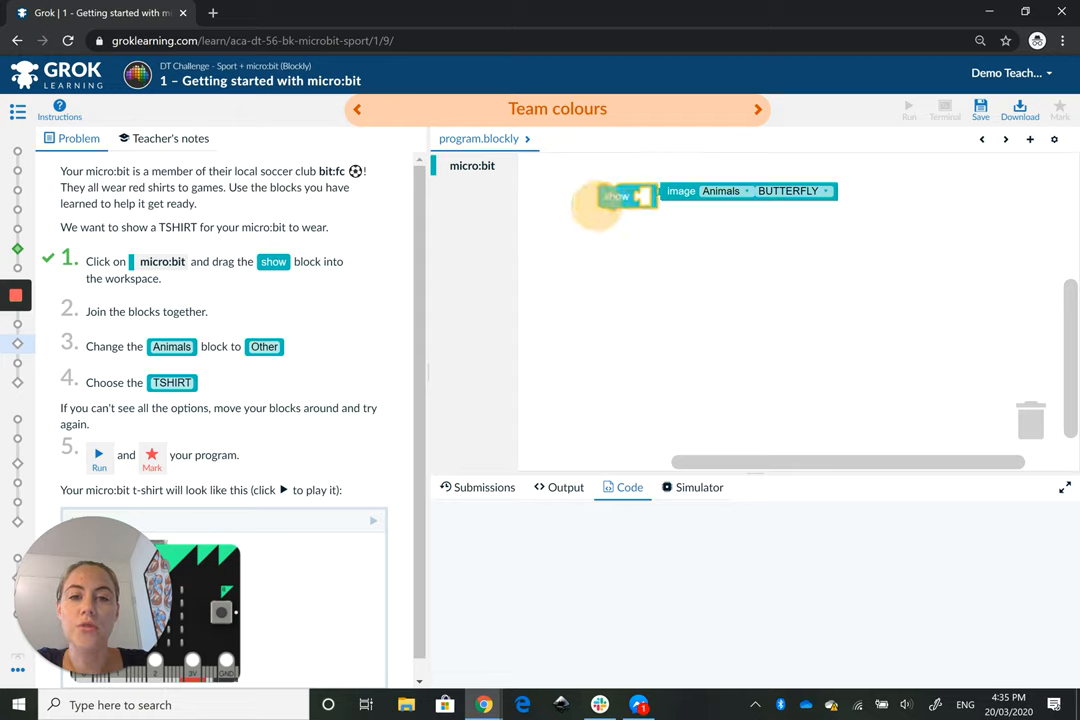
Step: Snap the BUTTERFLY image block into the show block's input
{"action": "left_click_drag", "start_coordinate": [615, 200], "coordinate": [640, 192]}
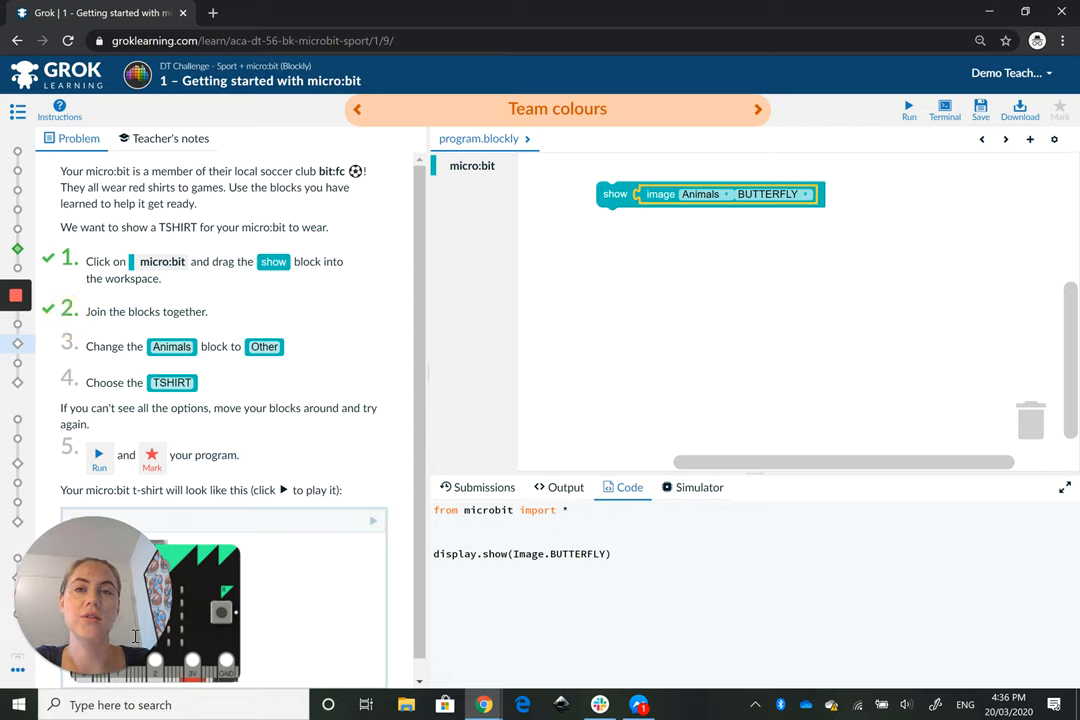
{"action": "scroll", "scroll_direction": "down", "scroll_amount": 3}
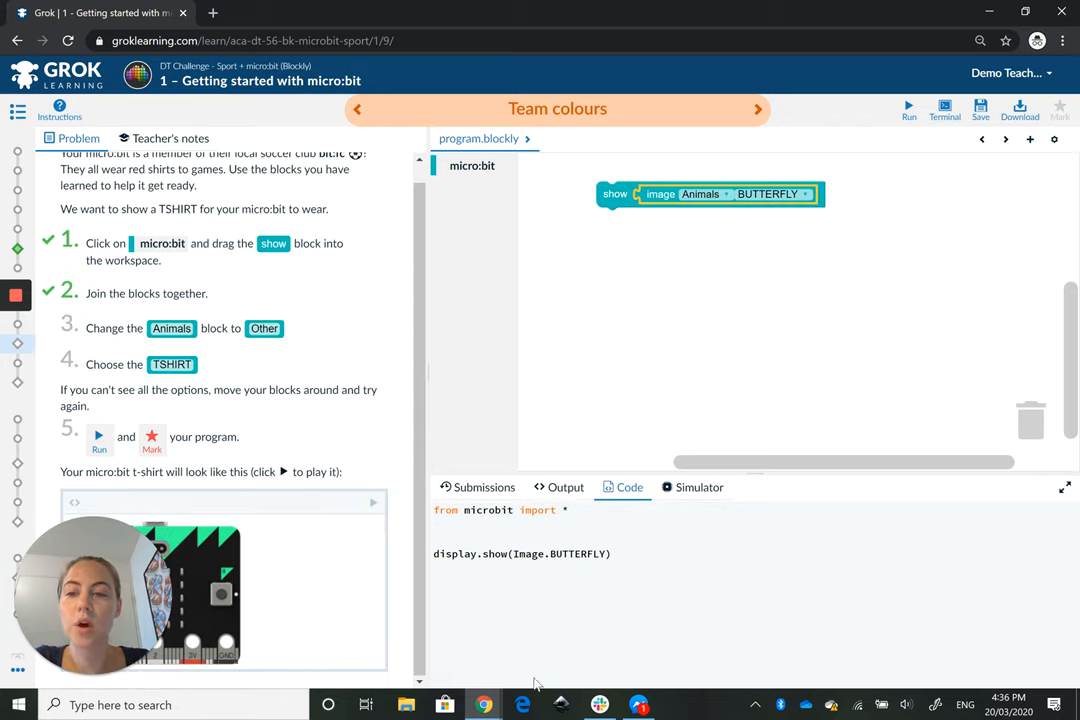
Step: Change the image category to Other and choose TSHIRT, then save
{"action": "left_click", "coordinate": [700, 194]}
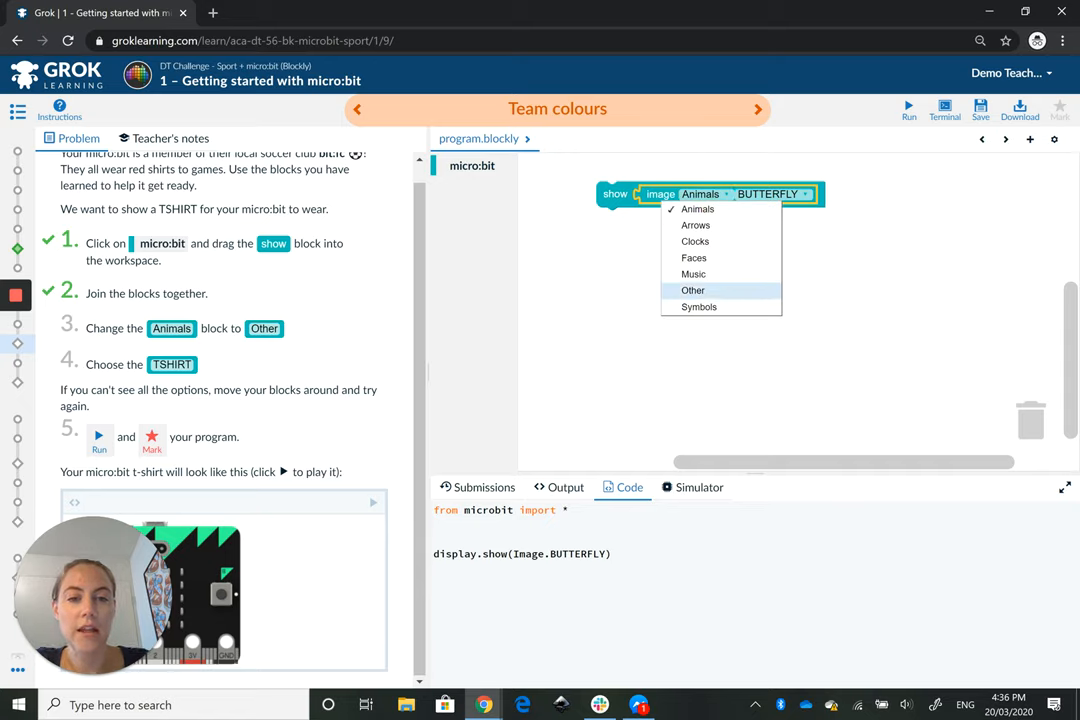
{"action": "left_click", "coordinate": [693, 290]}
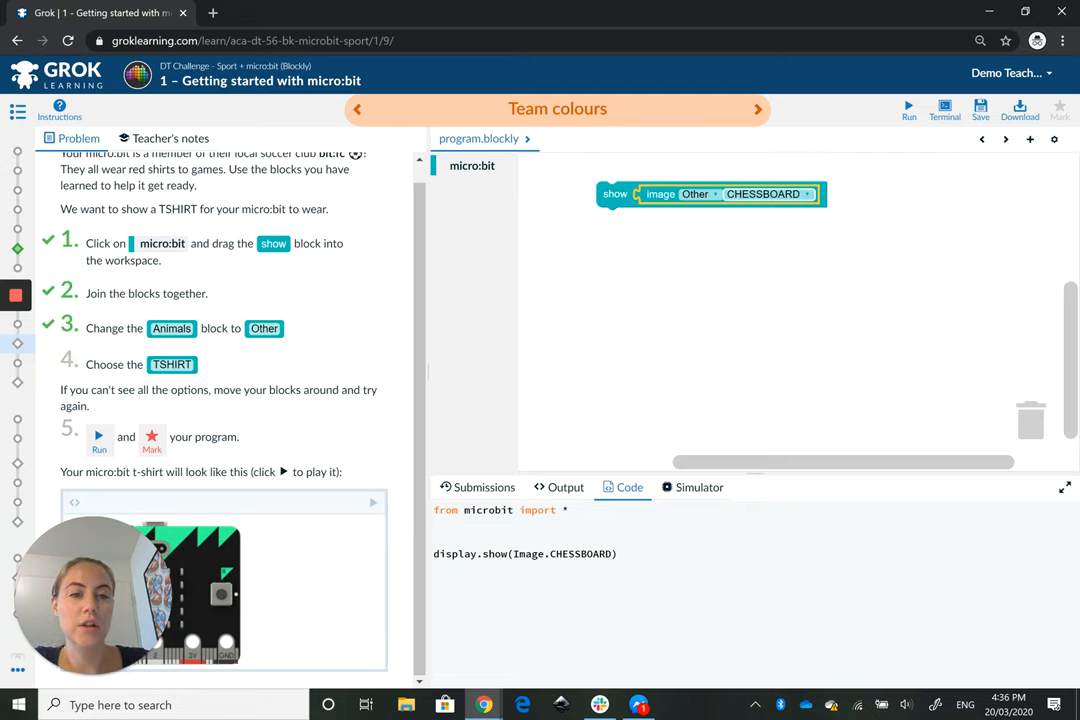
{"action": "left_click", "coordinate": [763, 194]}
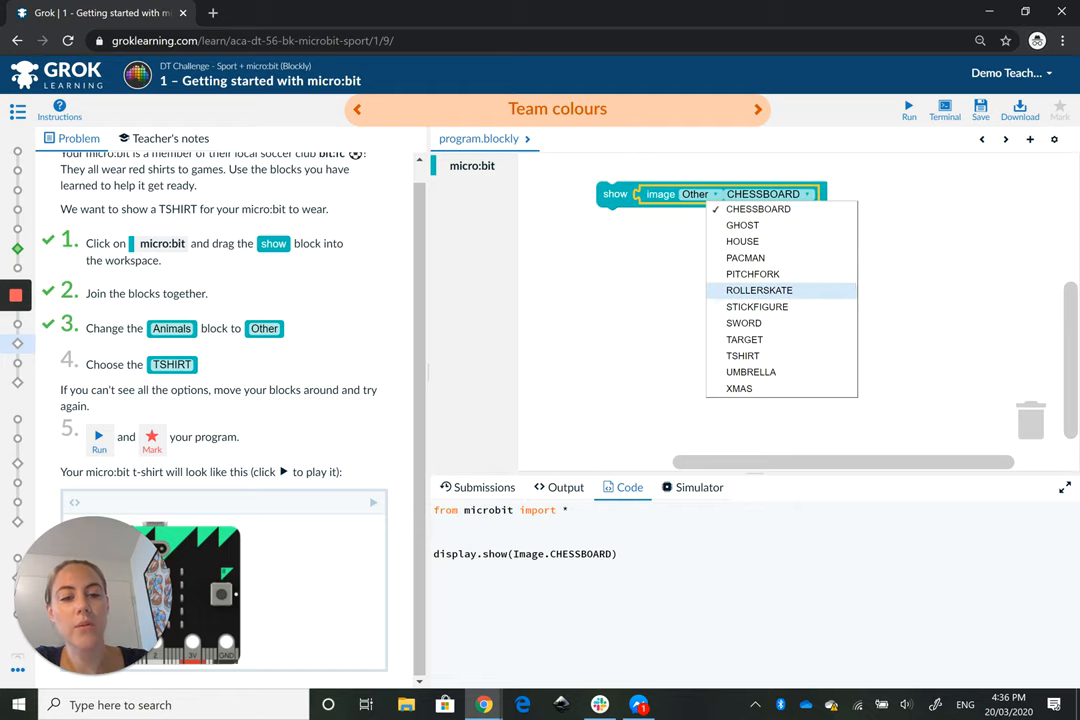
{"action": "left_click", "coordinate": [743, 355]}
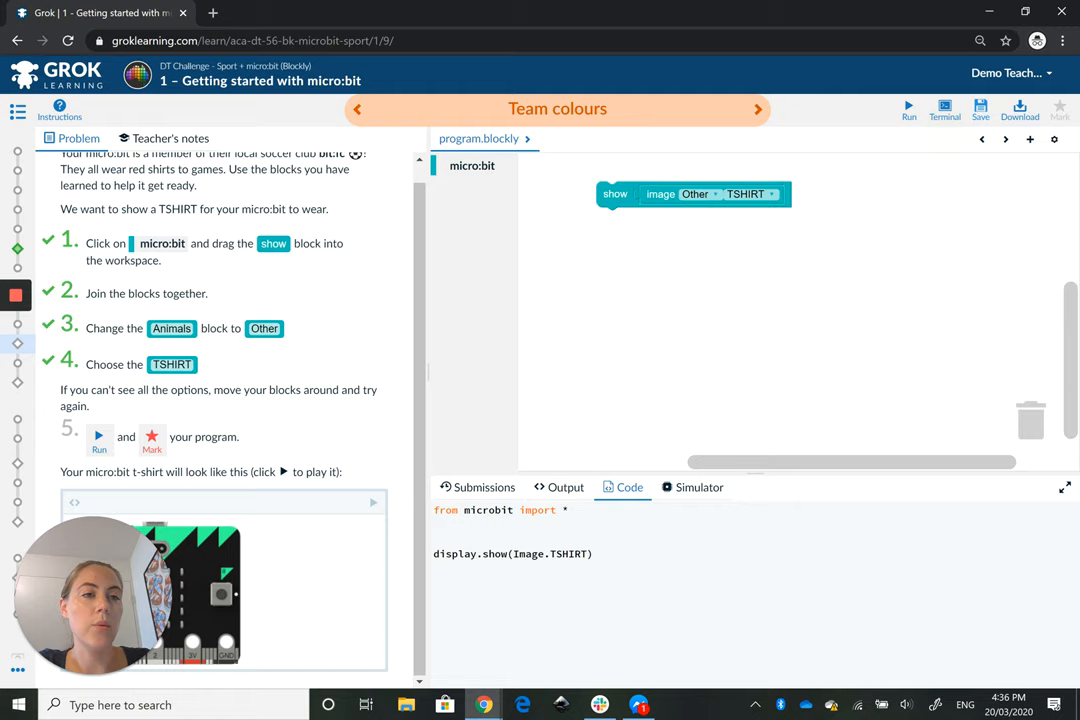
{"action": "left_click", "coordinate": [483, 487]}
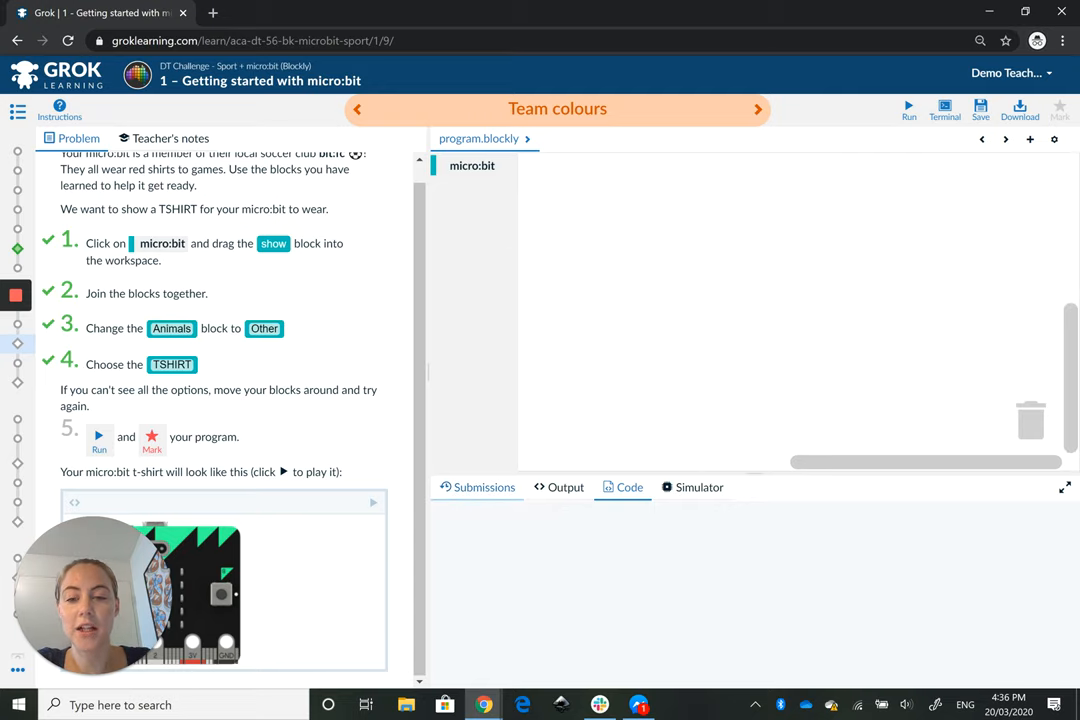
Step: Check the save and submission history, then download the .hex file
{"action": "left_click", "coordinate": [483, 487]}
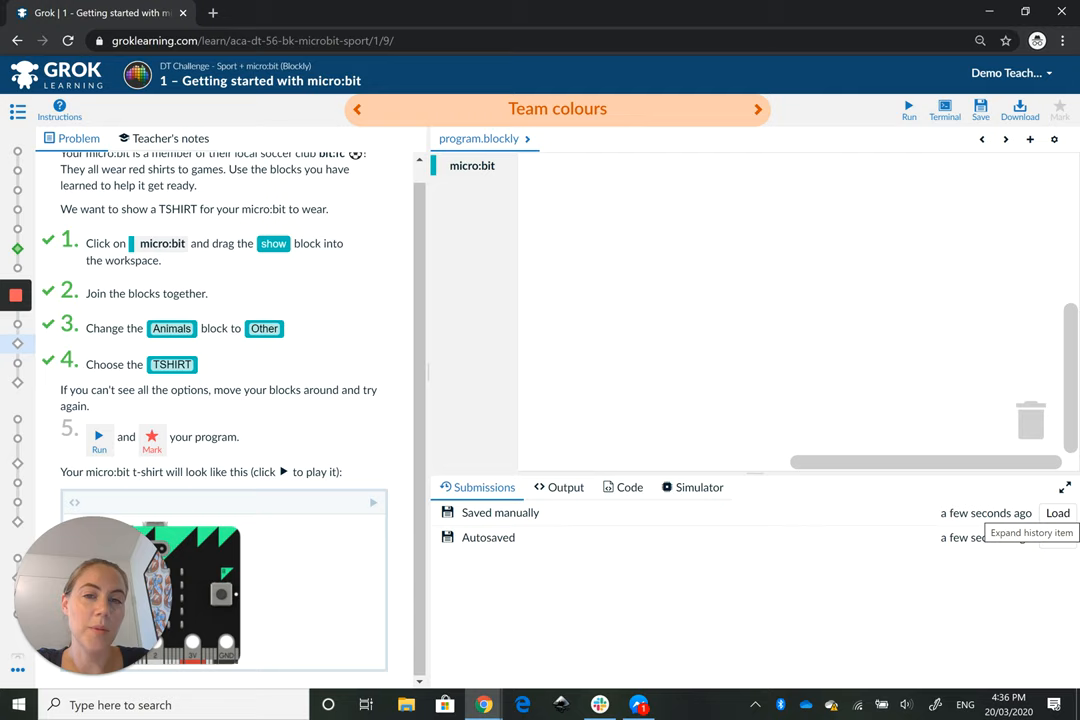
{"action": "left_click", "coordinate": [629, 487]}
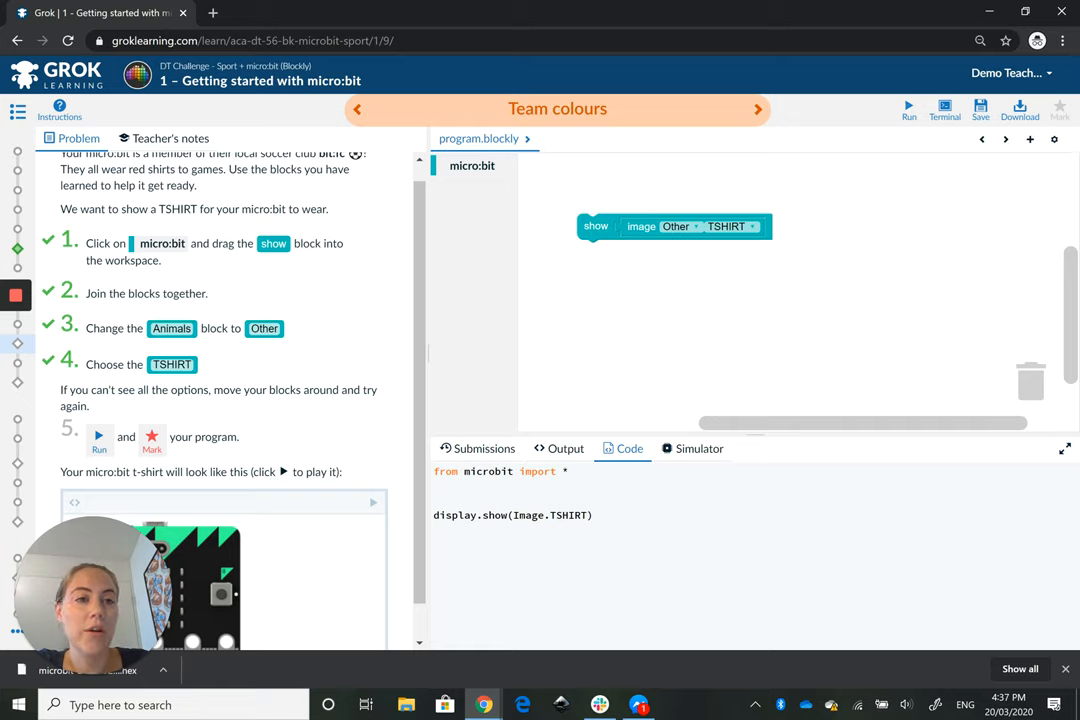
Step: Run the Team colours program so the simulator shows the red TSHIRT image
{"action": "left_click", "coordinate": [698, 448]}
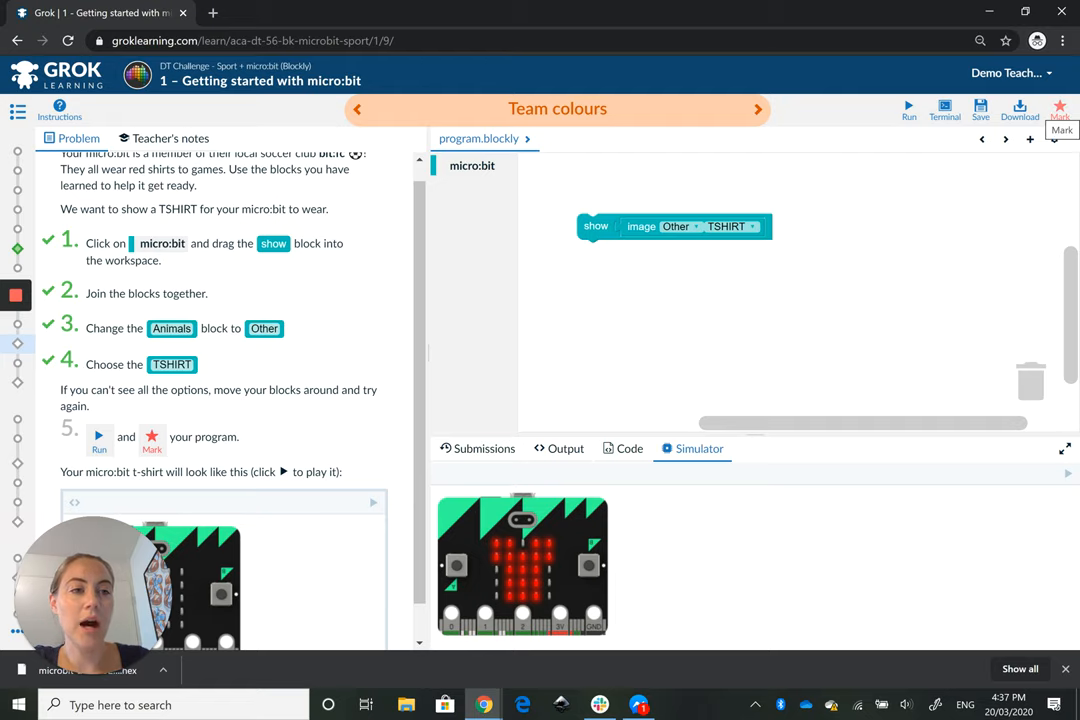
{"action": "left_click", "coordinate": [1059, 108]}
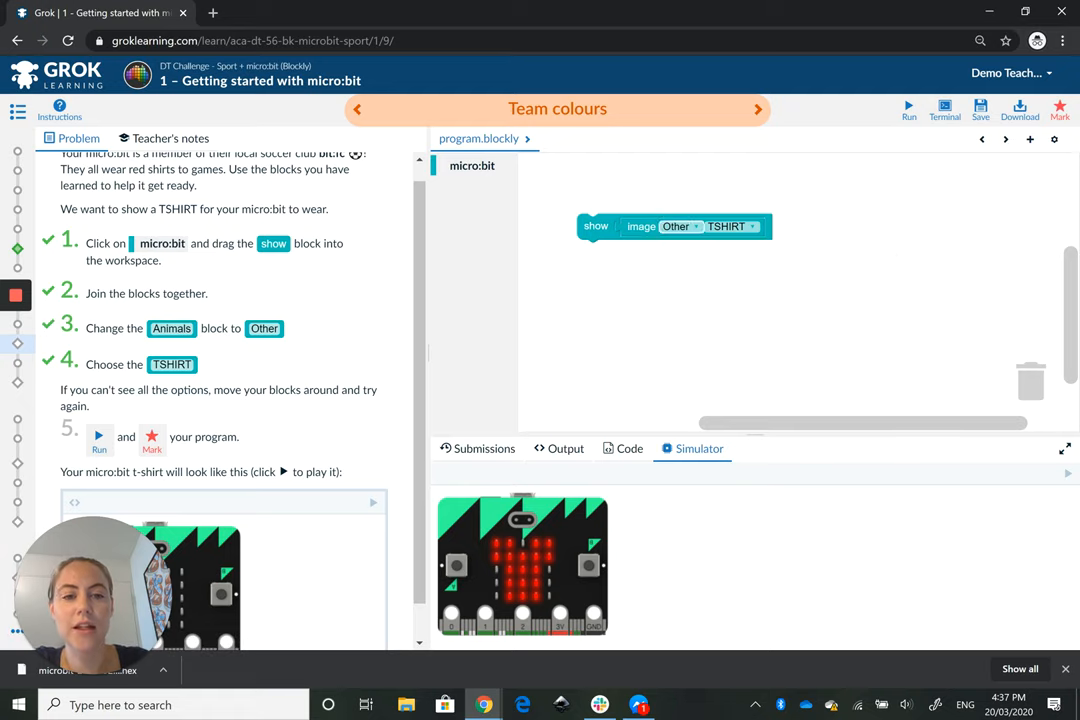
Step: Switch the shown image to PACMAN, run it, and submit it for marking
{"action": "left_click", "coordinate": [731, 226]}
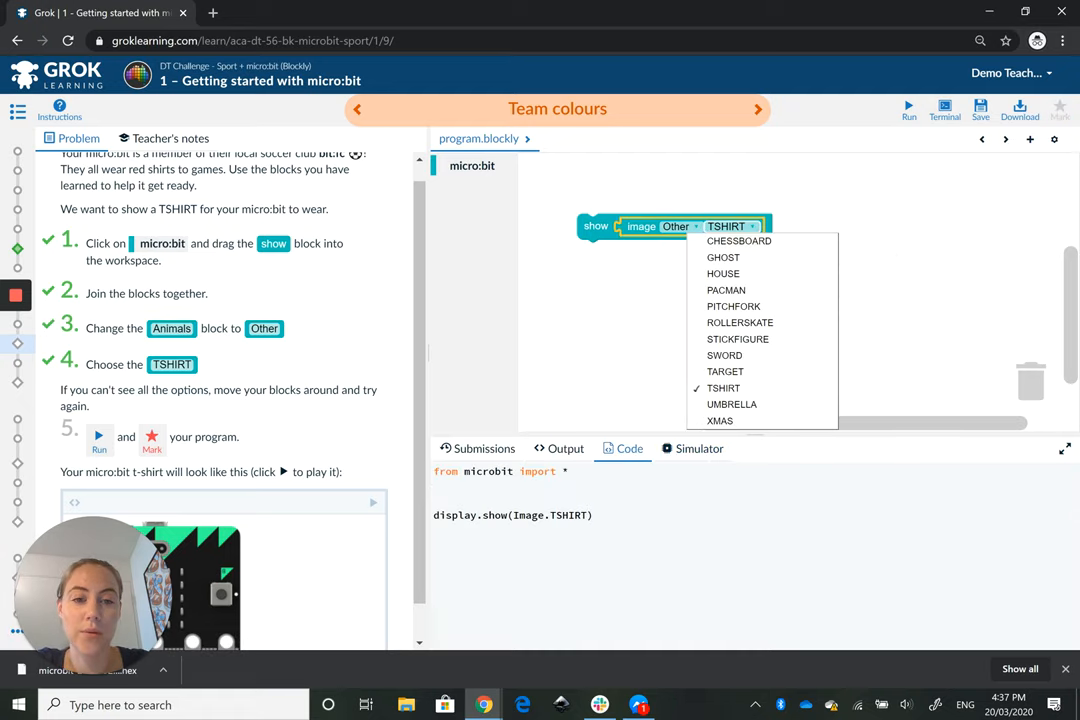
{"action": "mouse_move", "coordinate": [726, 290]}
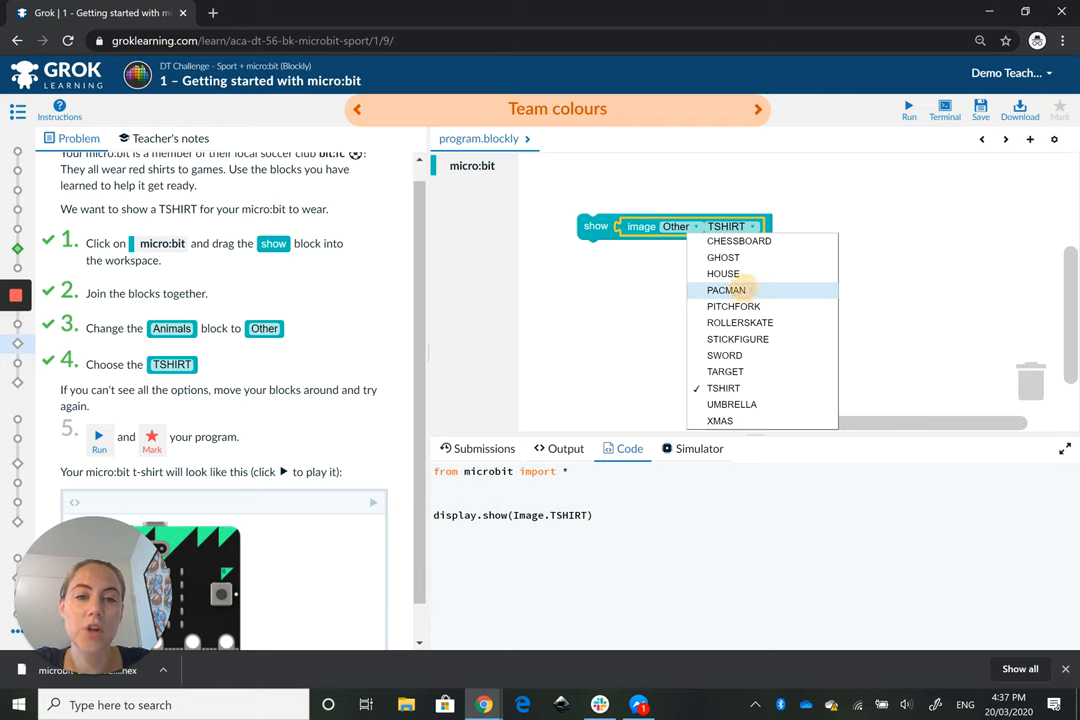
{"action": "left_click", "coordinate": [726, 290]}
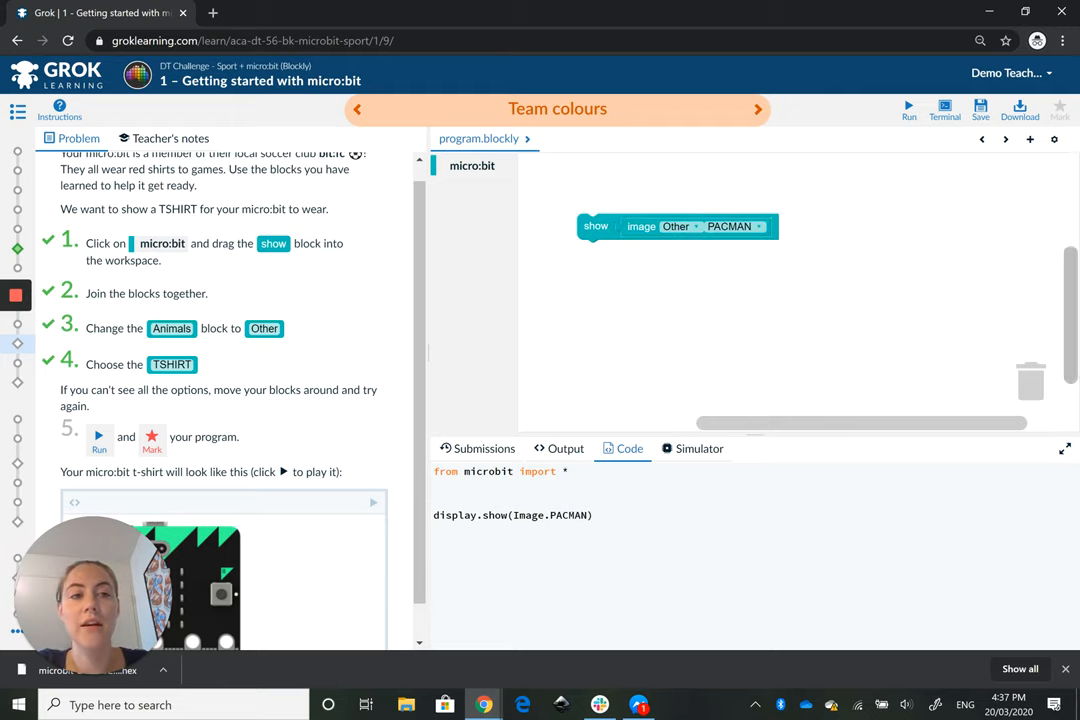
{"action": "left_click", "coordinate": [699, 448]}
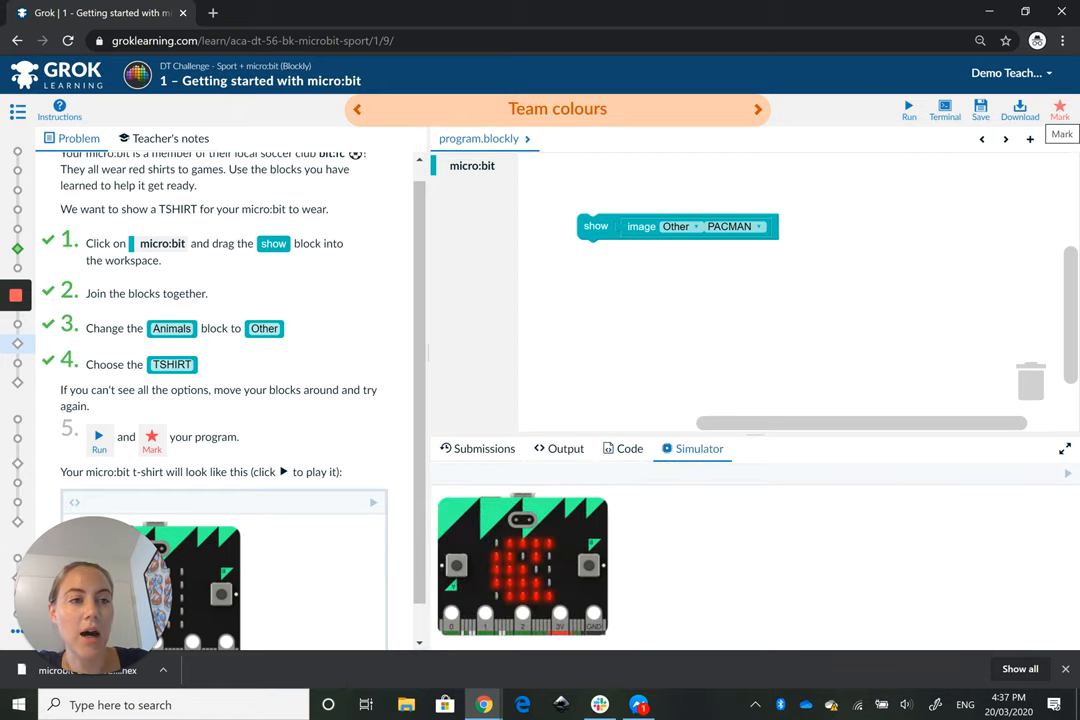
{"action": "left_click", "coordinate": [1060, 108]}
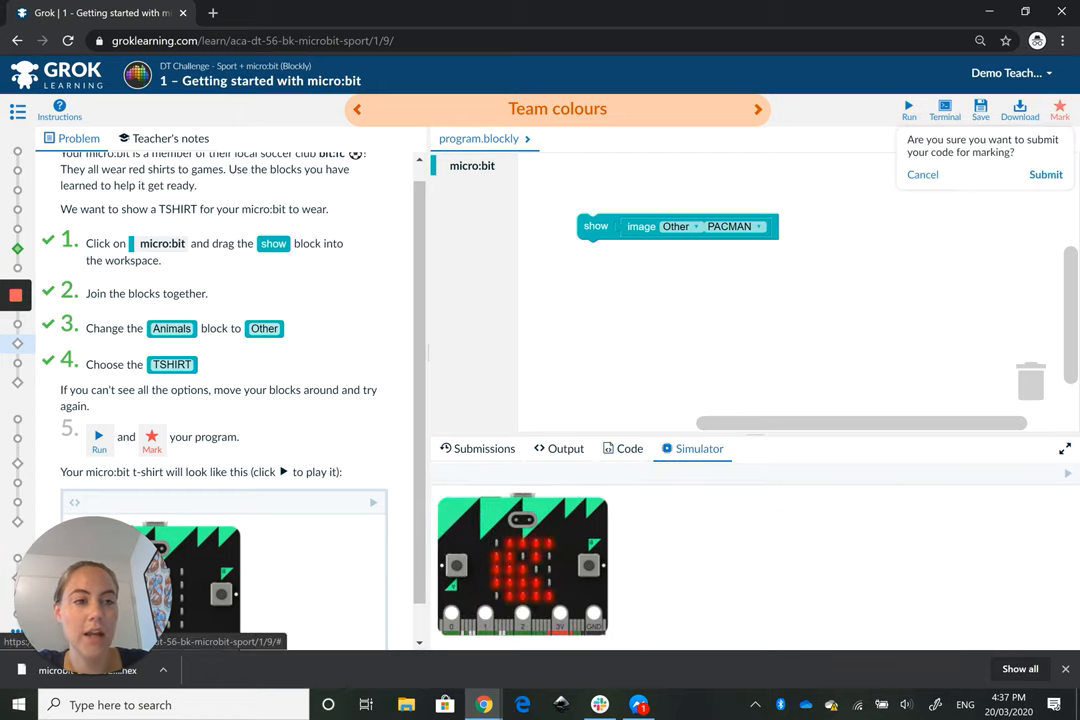
{"action": "left_click", "coordinate": [1046, 174]}
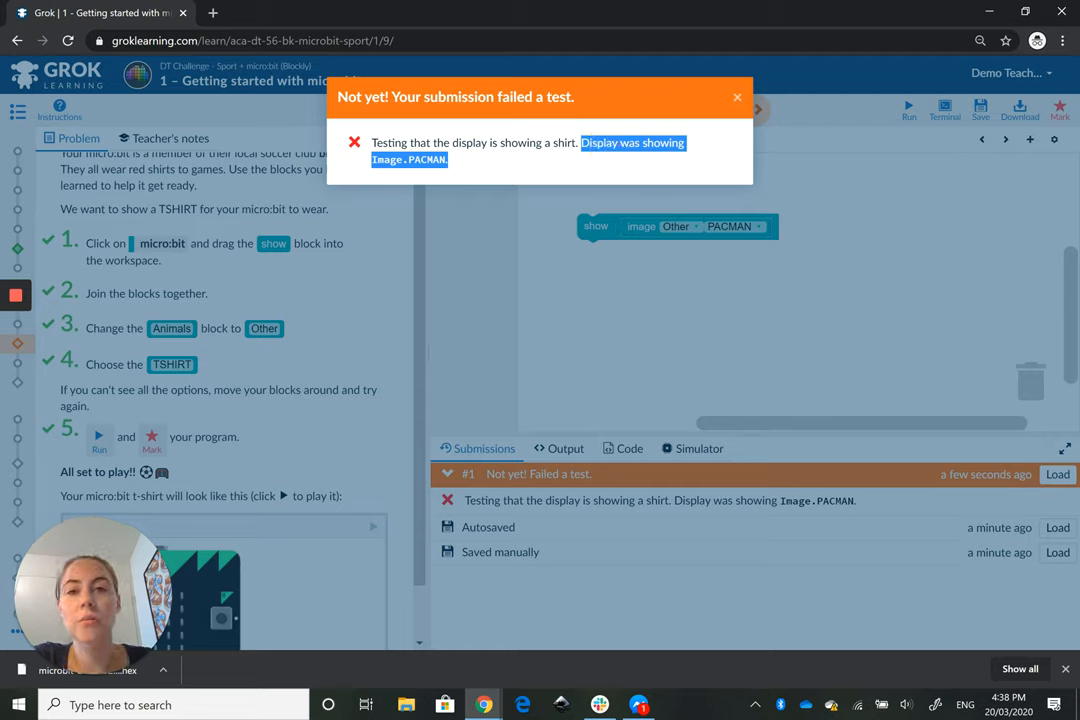
{"action": "mouse_move", "coordinate": [994, 331]}
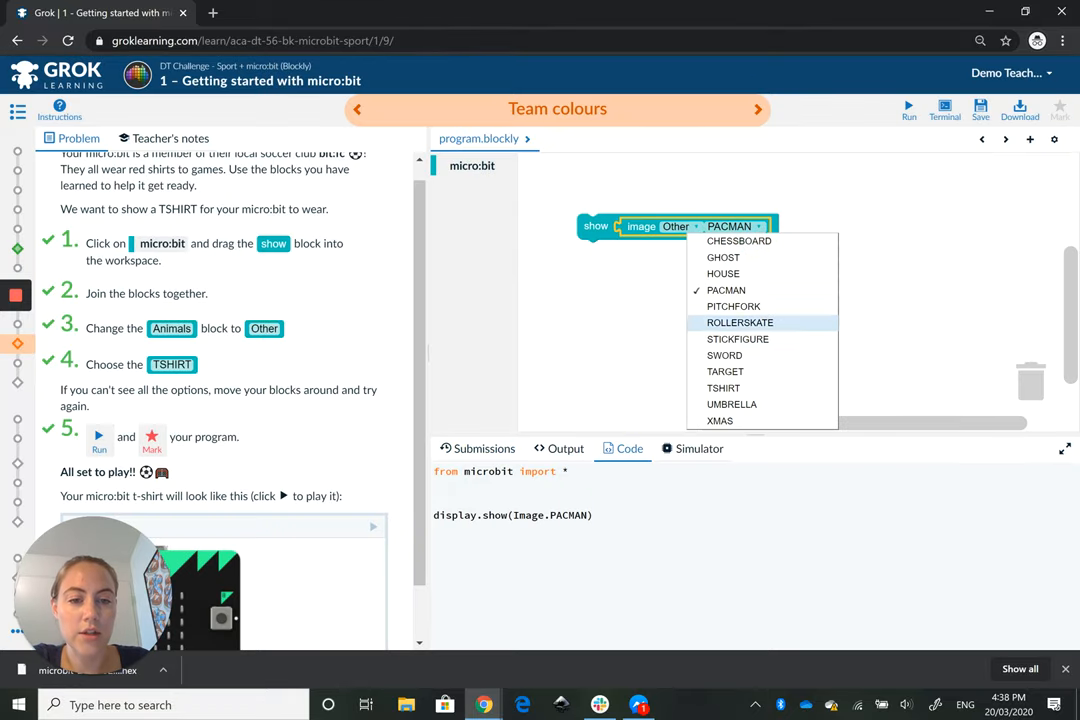
Step: Switch back to TSHIRT, run and submit it, then dismiss the passing result
{"action": "left_click", "coordinate": [724, 388]}
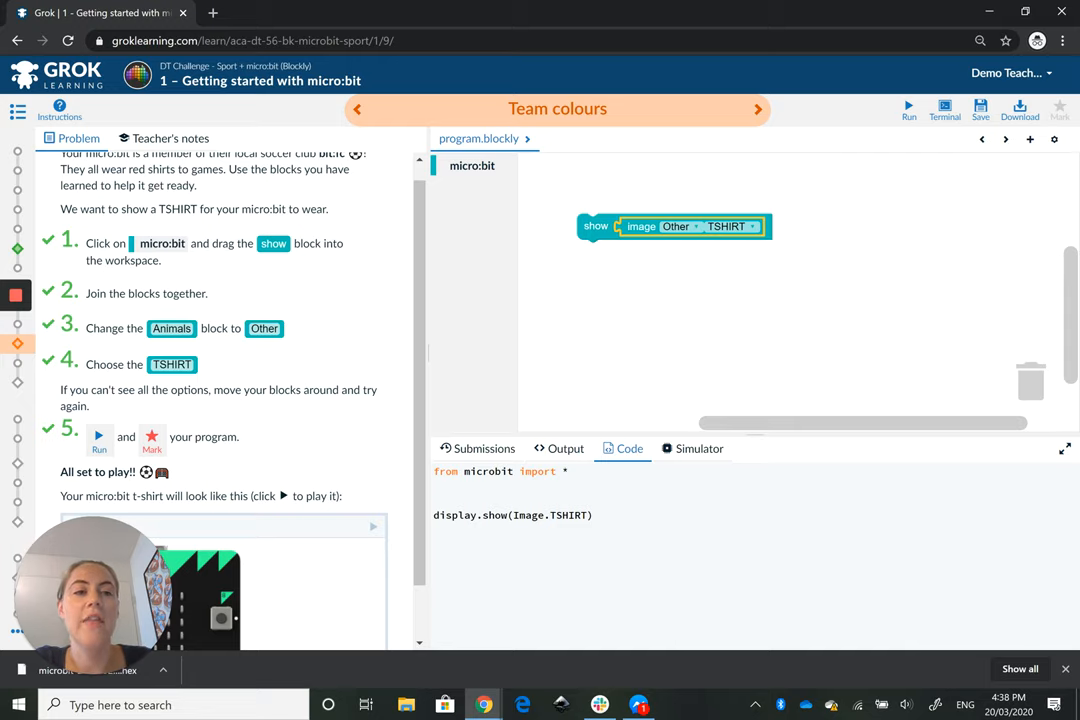
{"action": "left_click", "coordinate": [699, 448]}
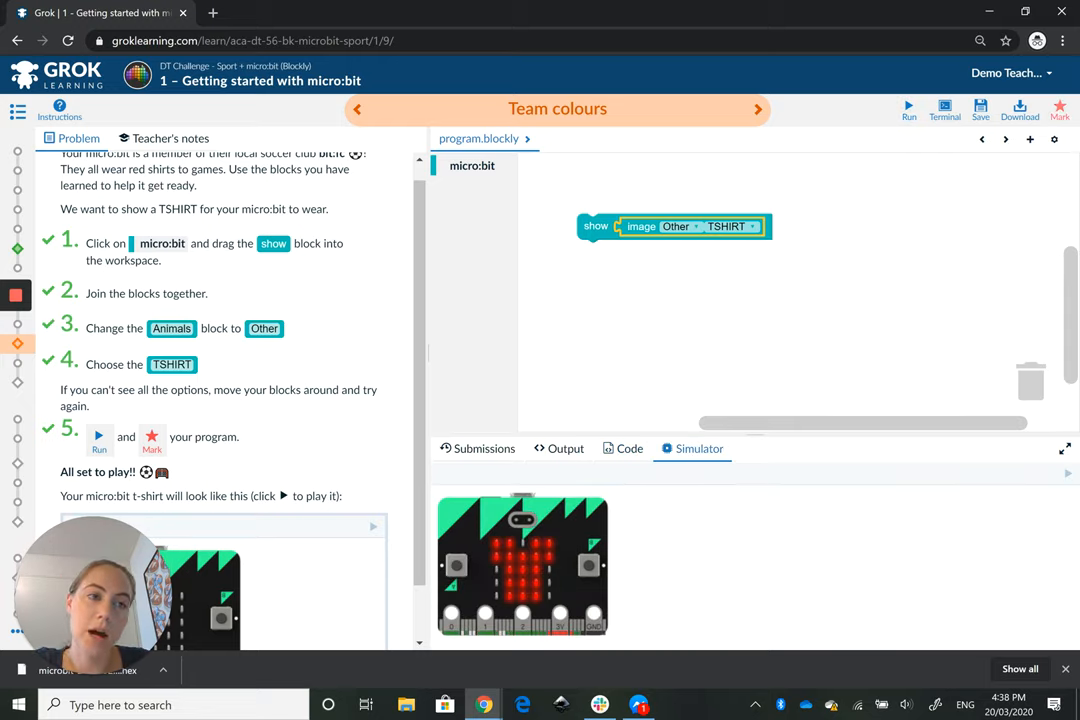
{"action": "left_click", "coordinate": [1059, 108]}
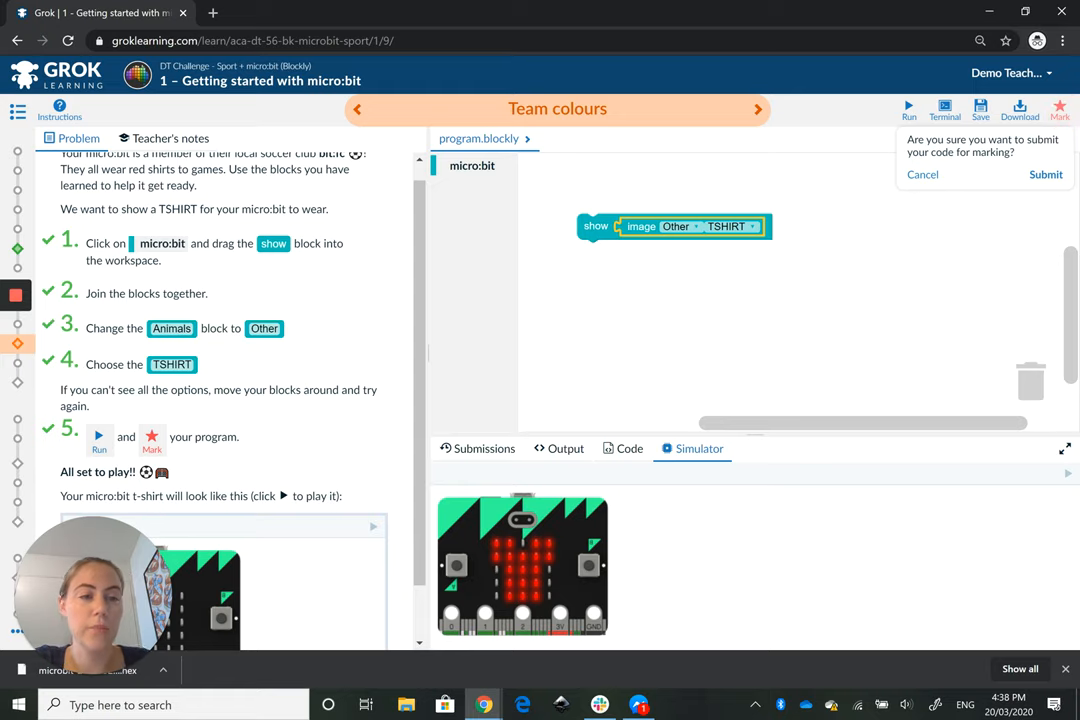
{"action": "left_click", "coordinate": [1046, 174]}
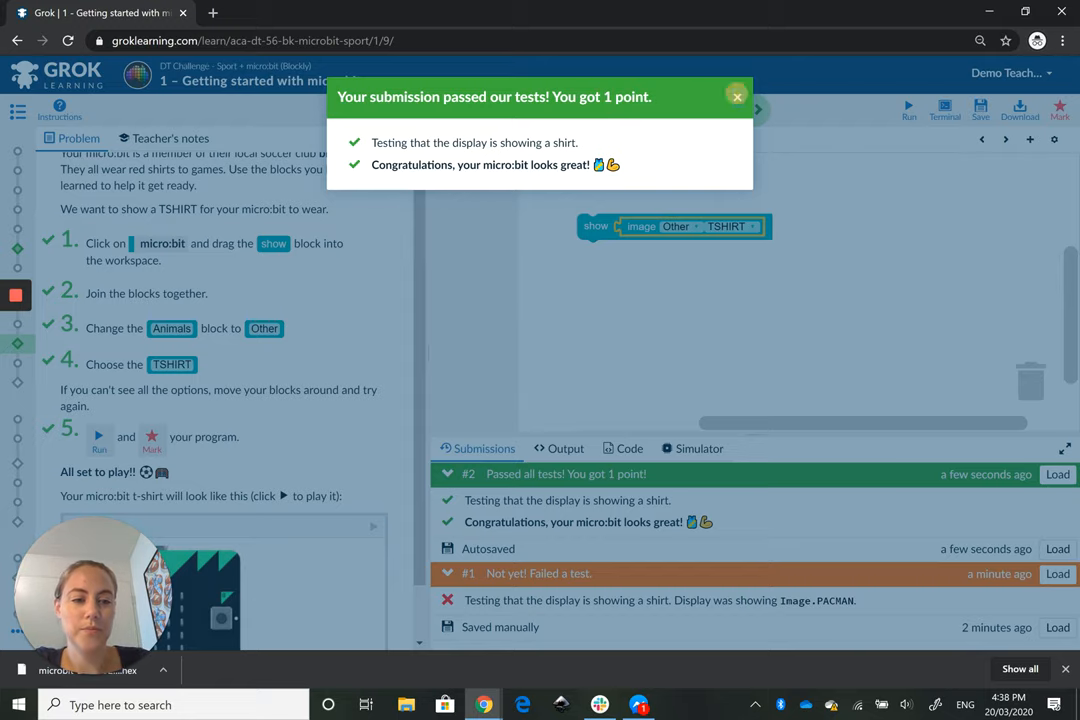
{"action": "left_click", "coordinate": [737, 96]}
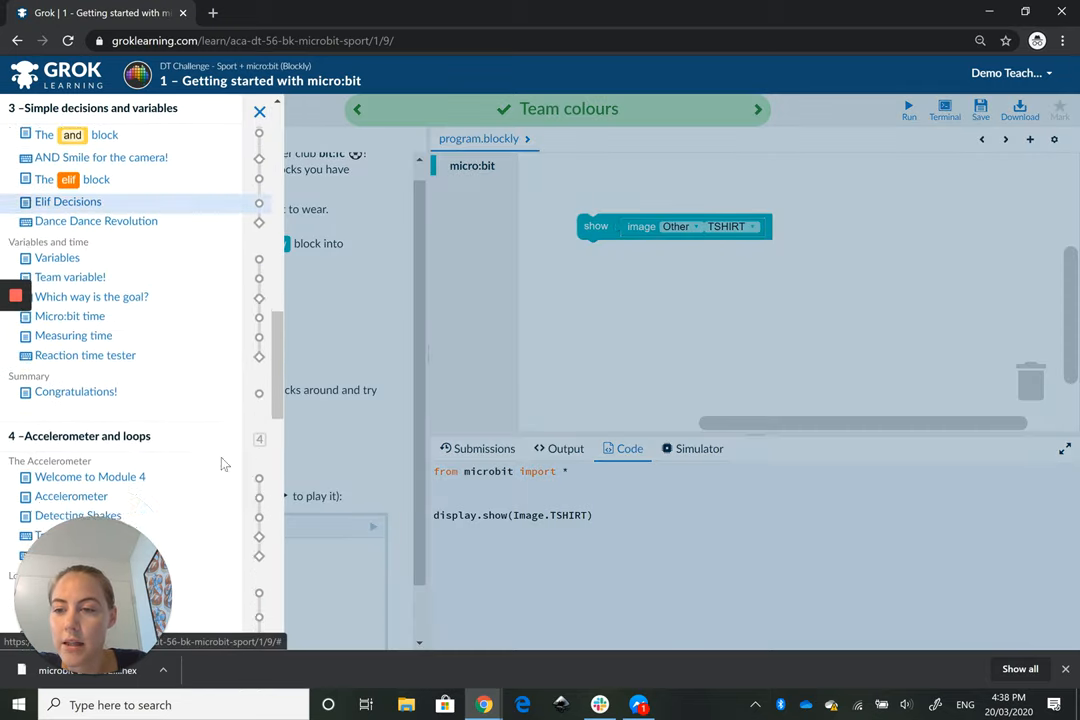
Step: Scroll the module list and open 'Take a pixel for a walk'
{"action": "scroll", "scroll_direction": "down", "scroll_amount": 3}
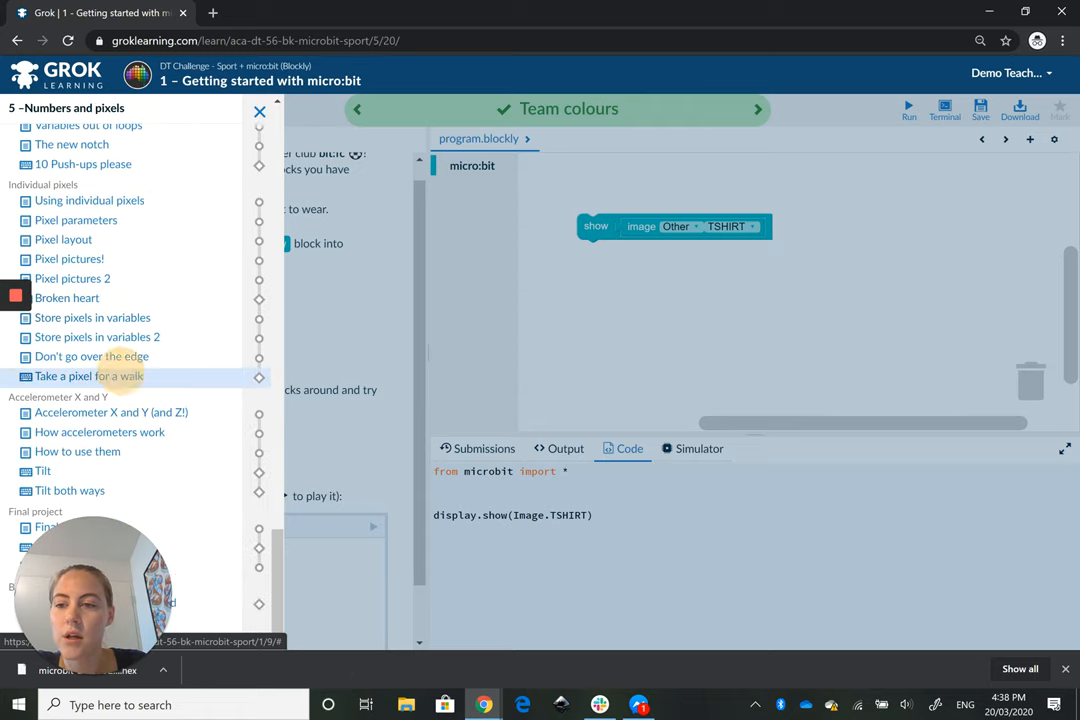
{"action": "left_click", "coordinate": [89, 376]}
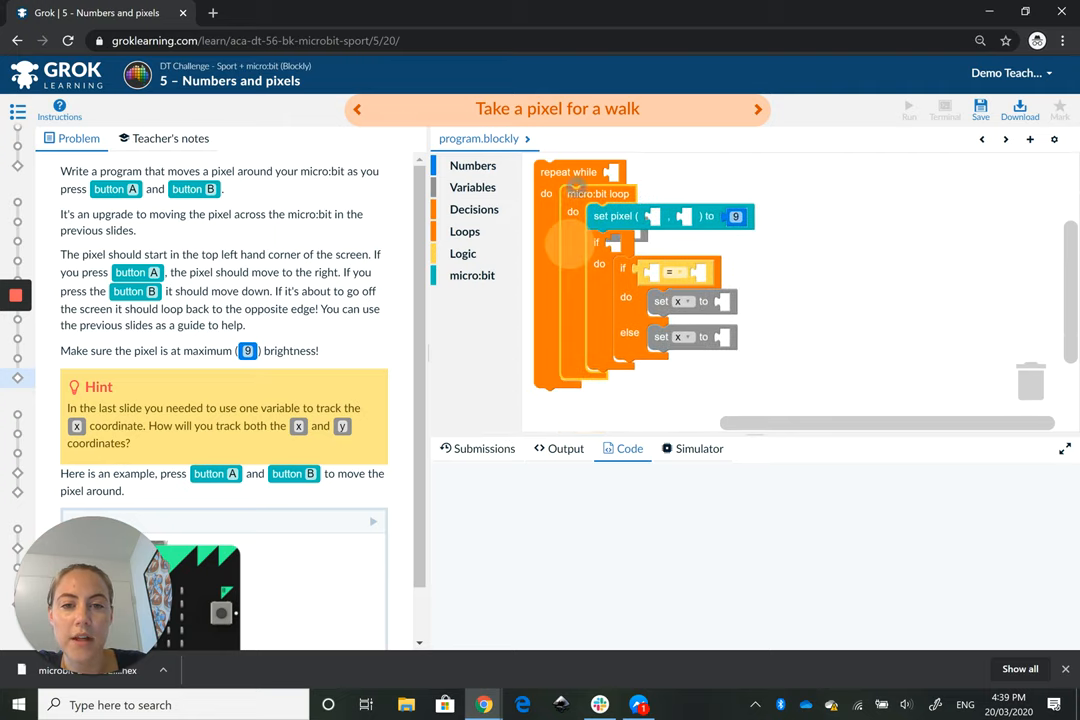
Step: Drop a show image block into the if, then reset program.blockly
{"action": "left_click_drag", "start_coordinate": [614, 216], "coordinate": [663, 282]}
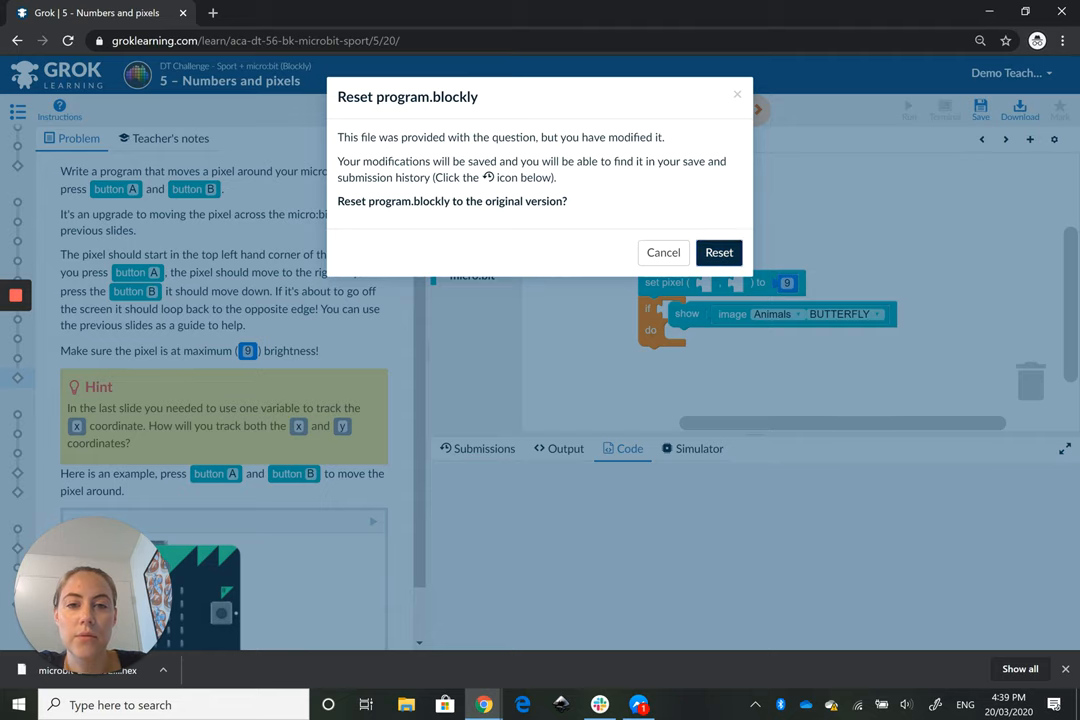
{"action": "left_click", "coordinate": [718, 252]}
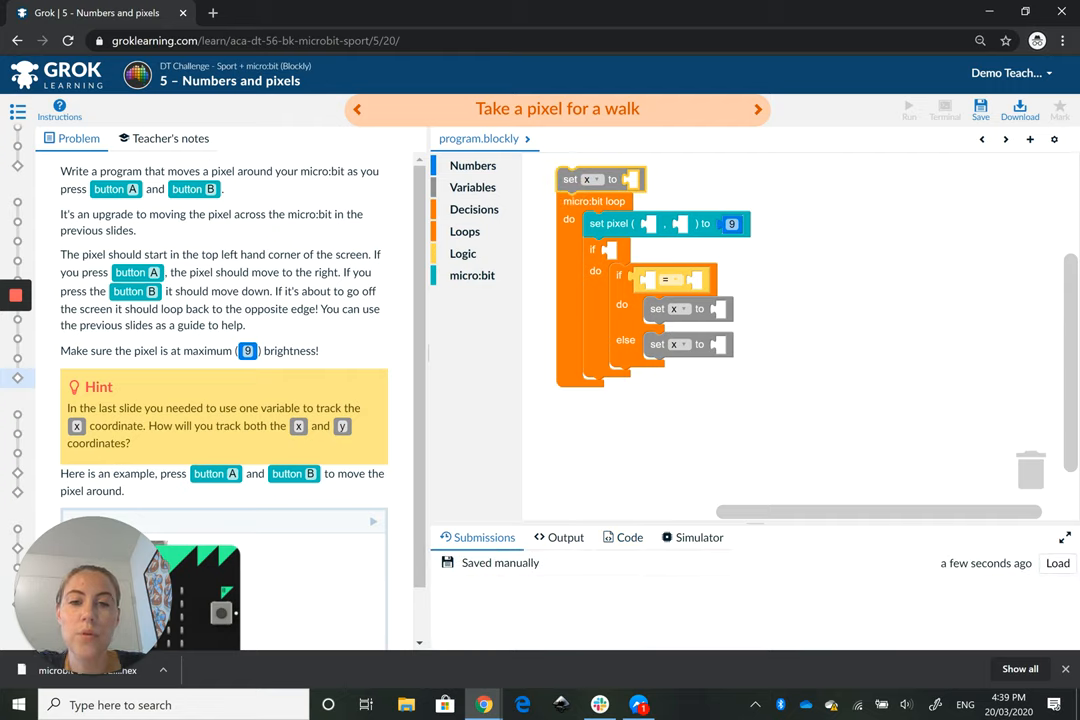
{"action": "left_click", "coordinate": [628, 537]}
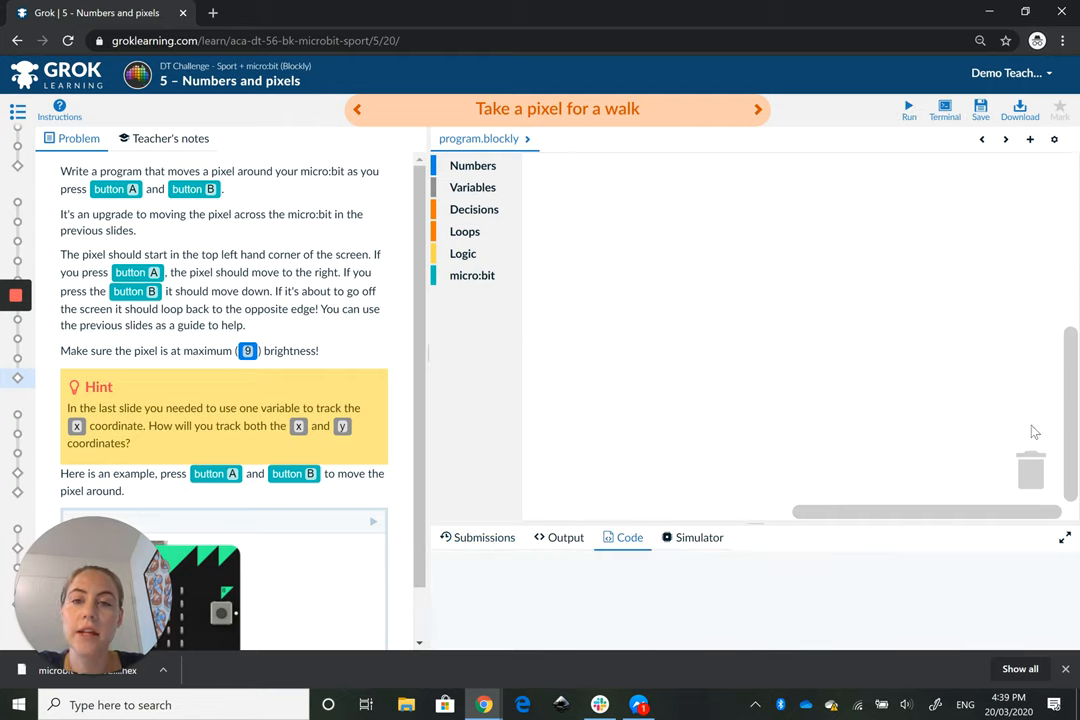
{"action": "mouse_move", "coordinate": [1051, 290]}
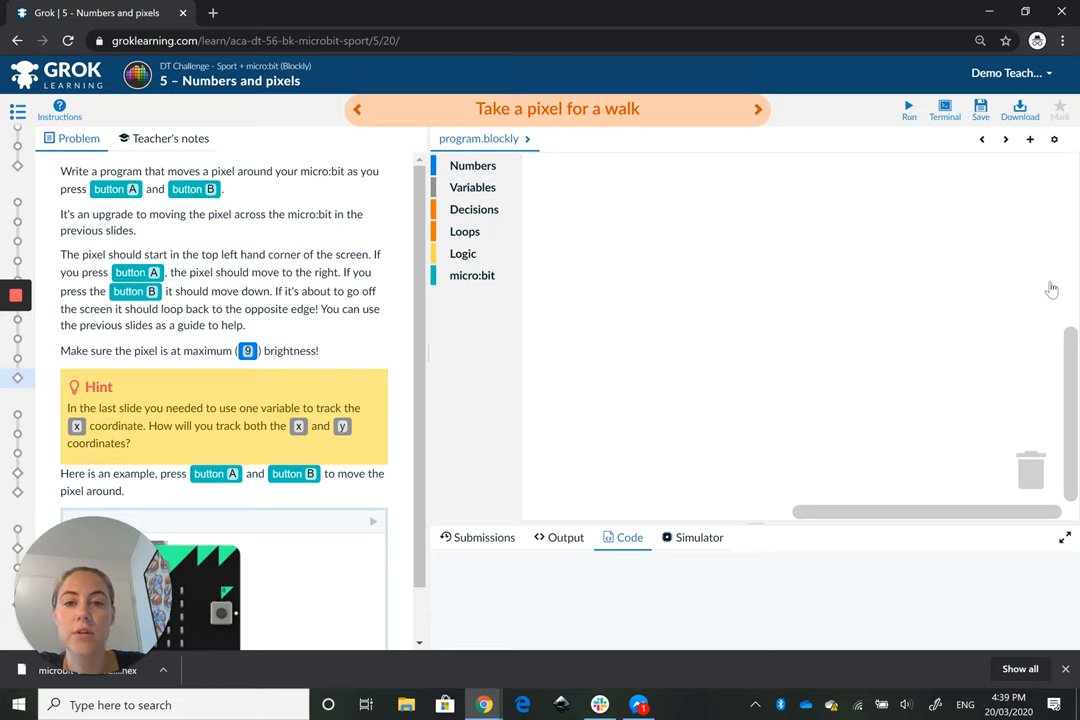